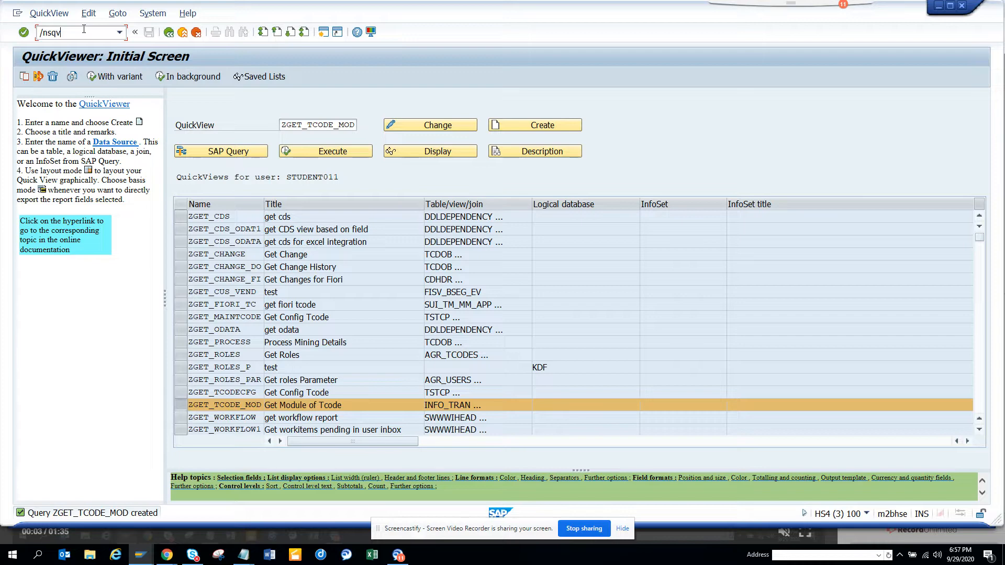
Change the QuickView name field from ZGET_TCODE_MOD to ZGET_TCODE_MO1.
type("i")
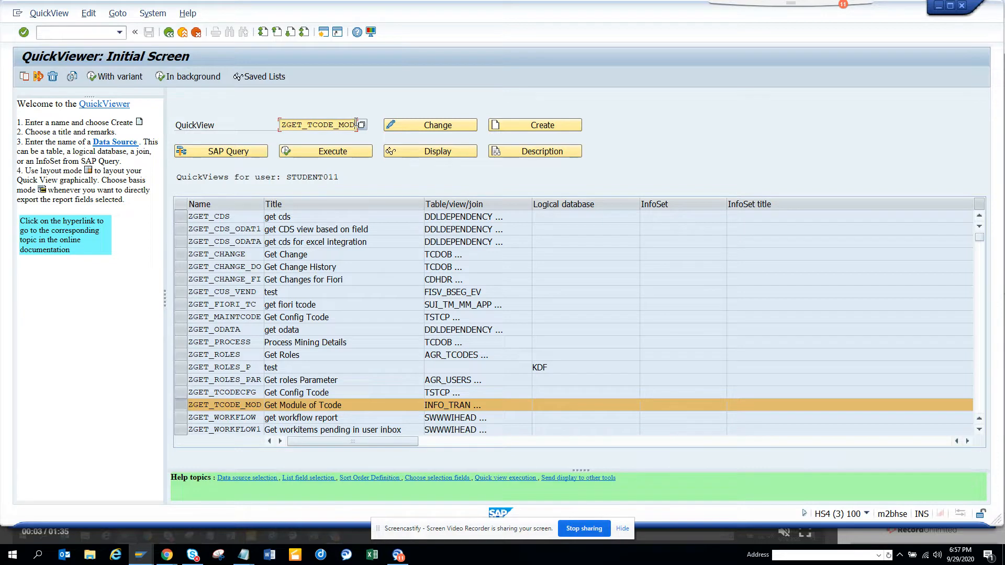
key("BackSpace")
type("1")
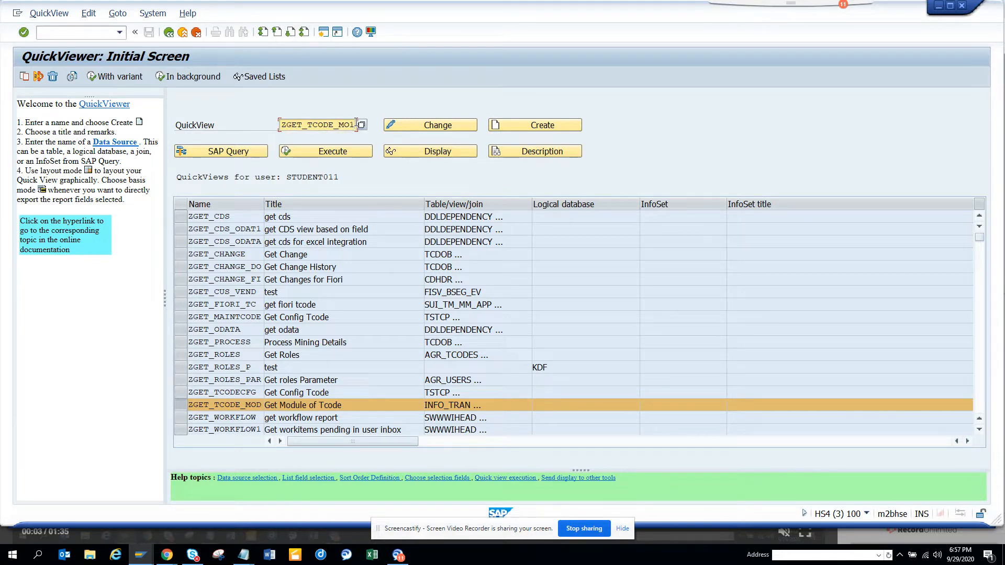
Create the QuickView with title 'Get Module for Tcode' and Table join as data source.
left_click(534, 124)
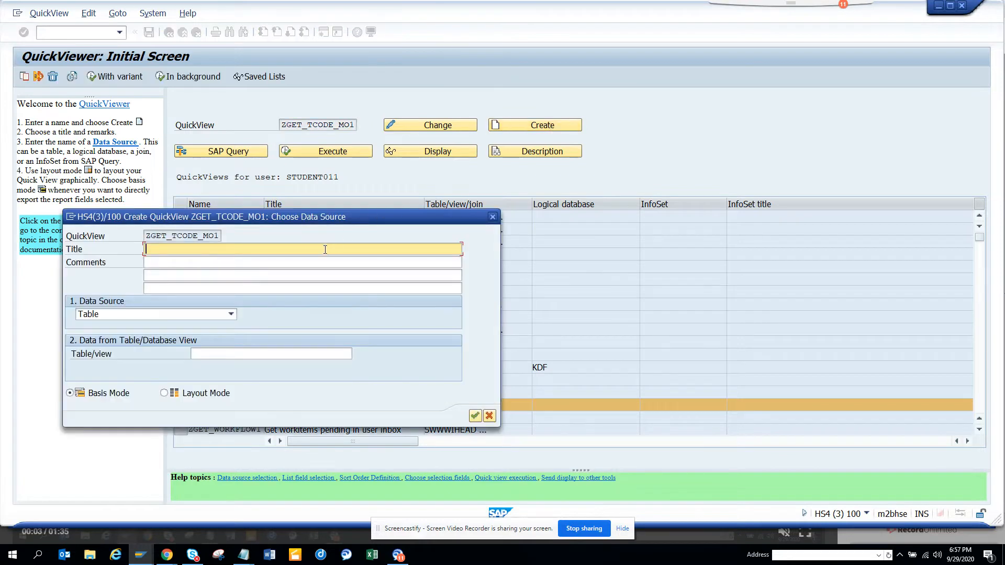
type("Get")
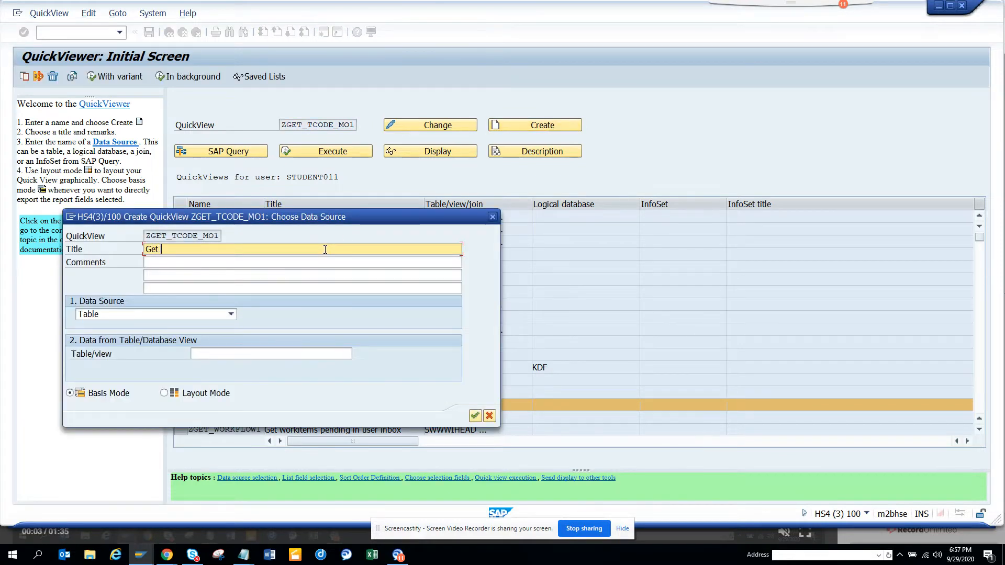
type("Module")
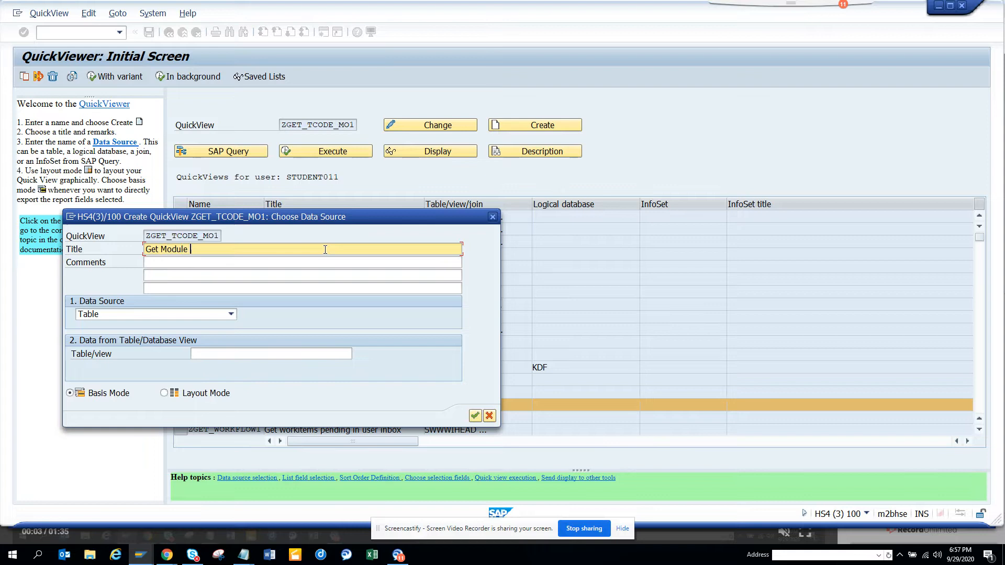
type("for Tcode")
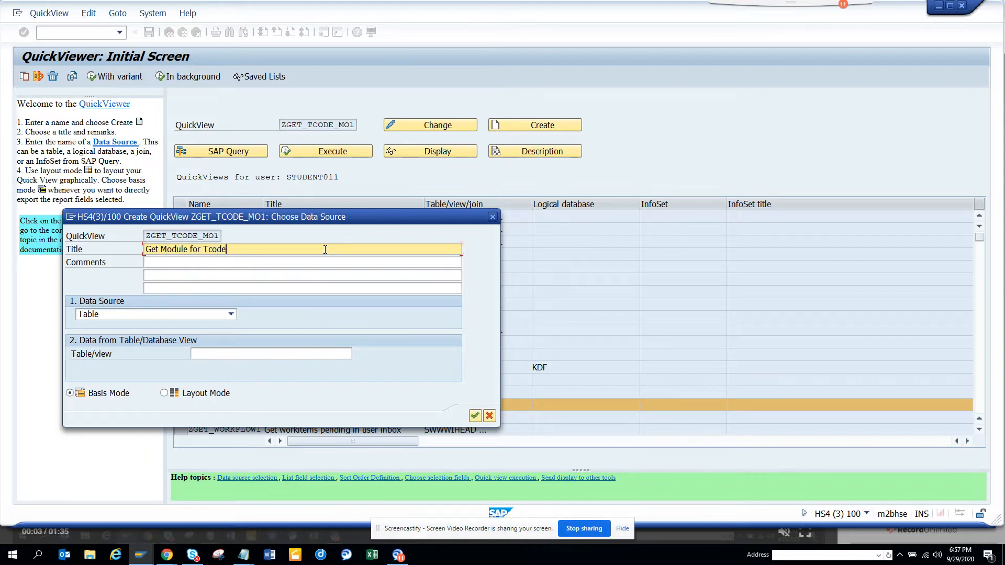
left_click(230, 314)
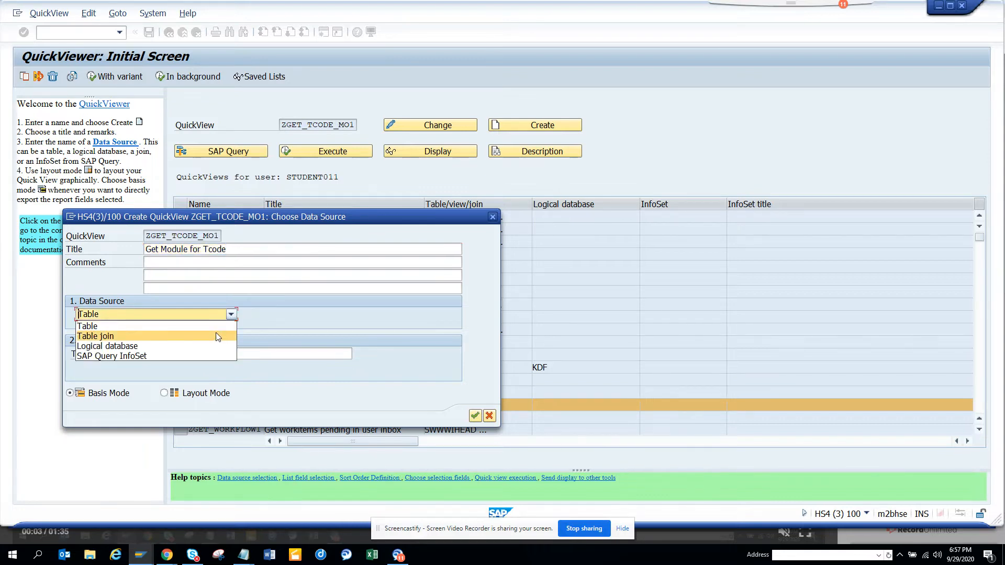
left_click(95, 336)
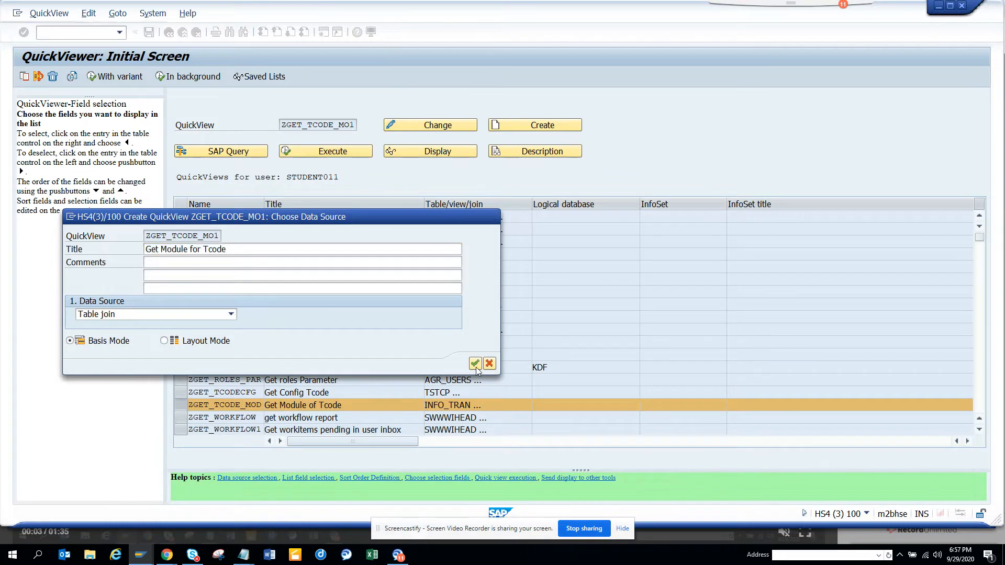
Confirm the create dialog and insert INFO_TRAN as the first join table.
left_click(476, 363)
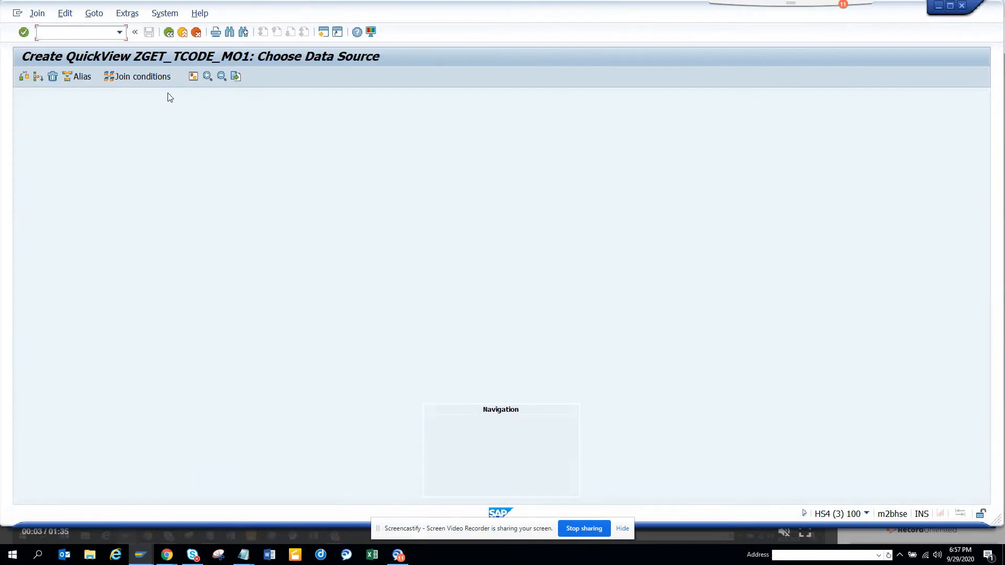
left_click(24, 76)
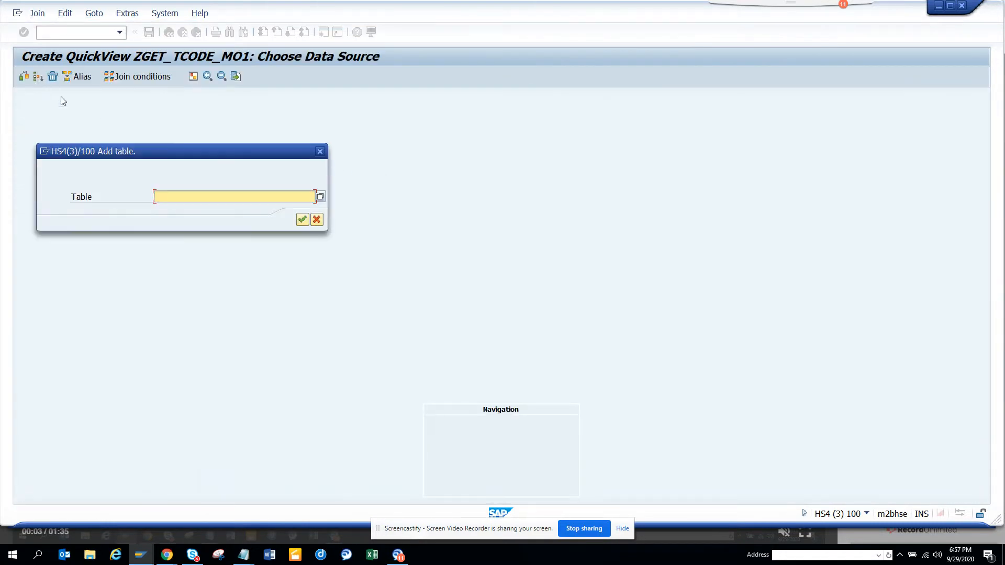
left_click(236, 196)
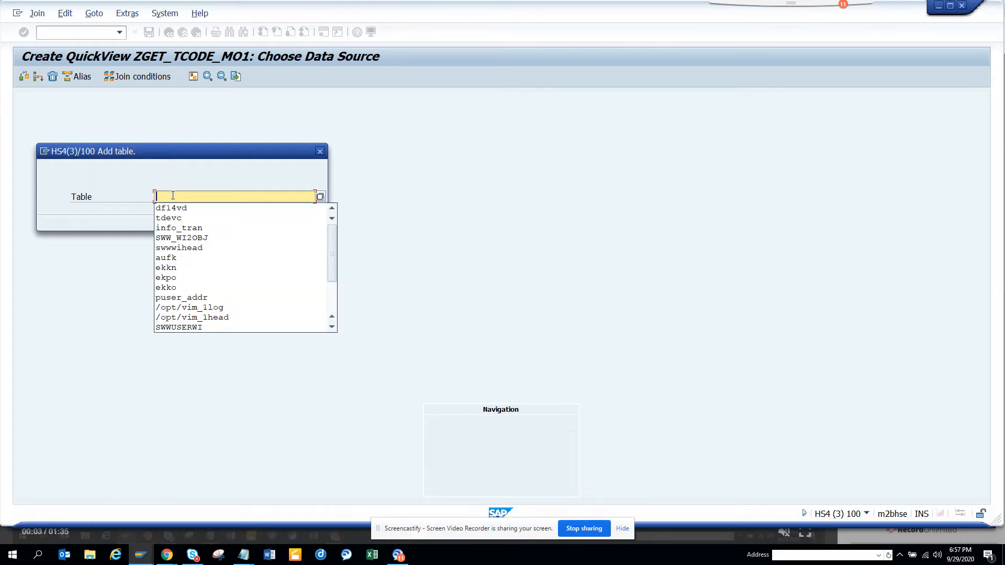
left_click(179, 227)
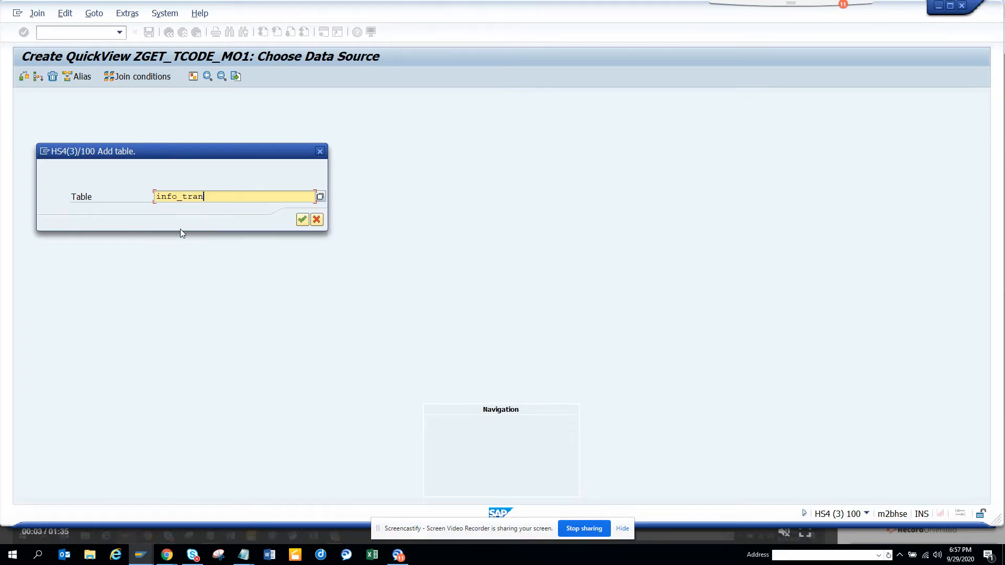
left_click(301, 219)
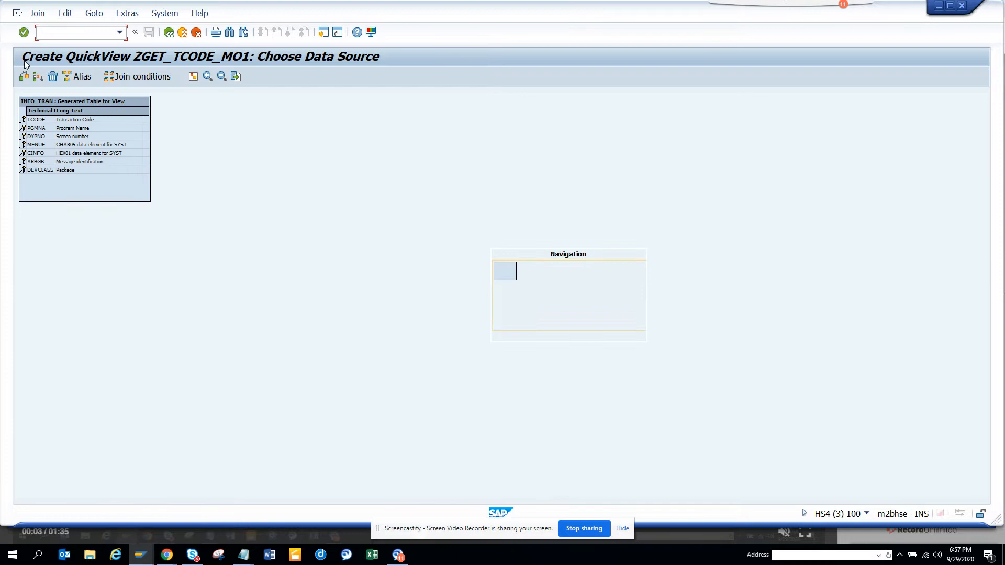
Insert TDEVC and DF14VD as the second and third join tables.
left_click(24, 76)
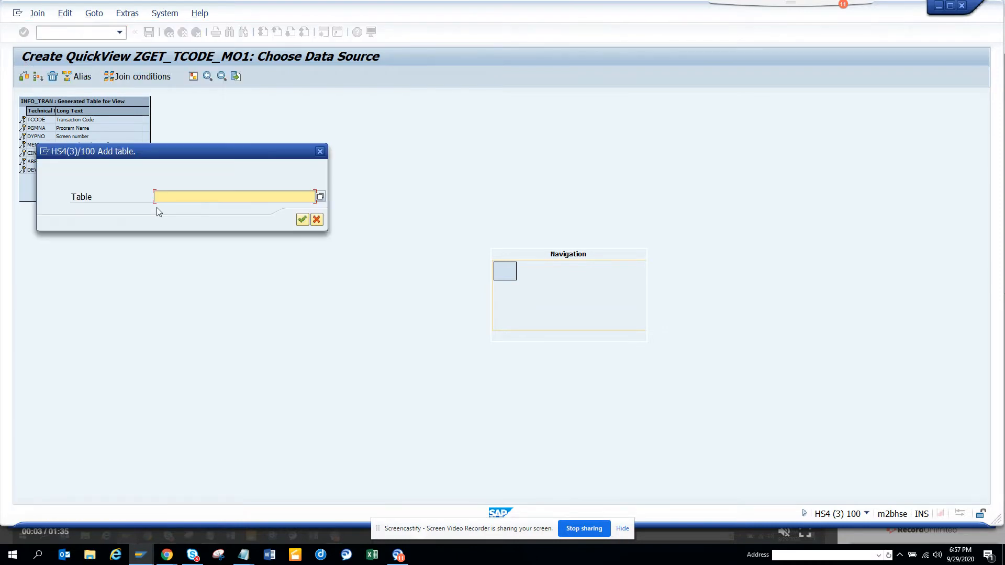
left_click(320, 196)
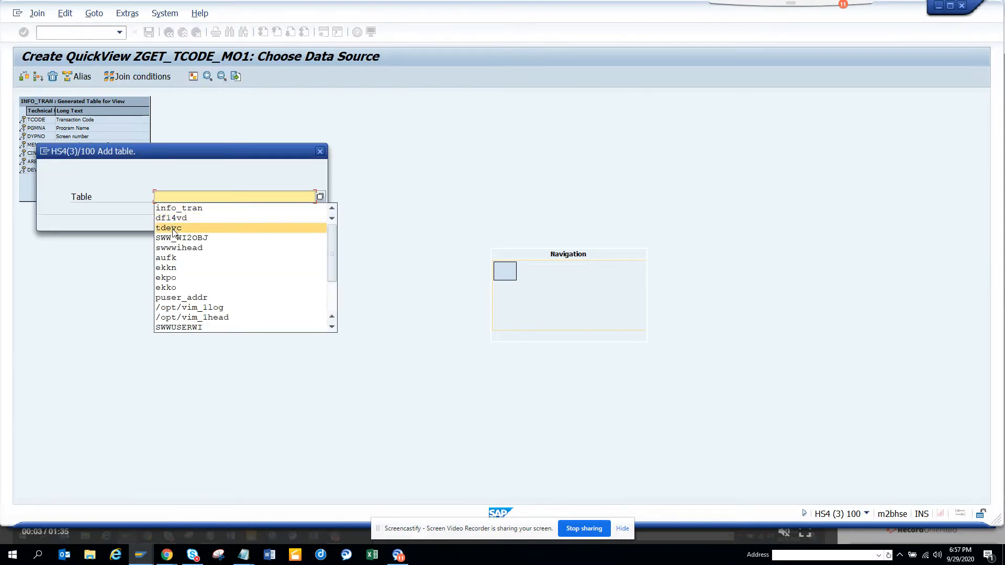
double_click(168, 227)
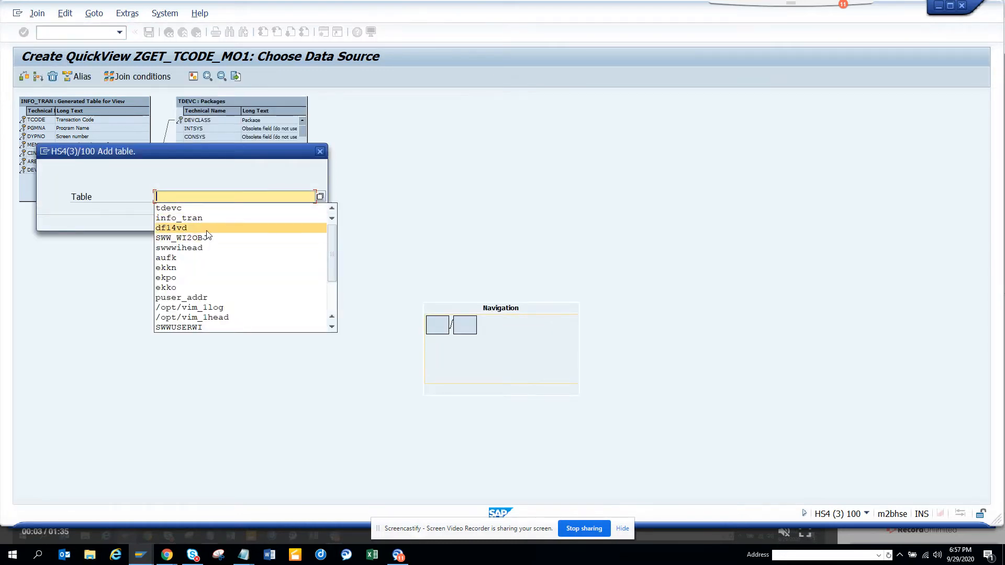
left_click(170, 227)
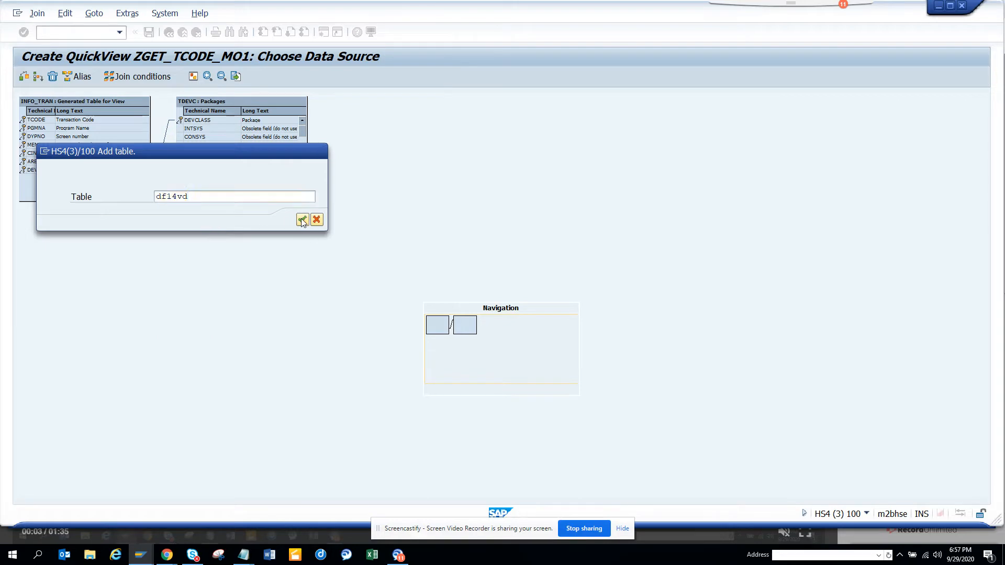
left_click(301, 220)
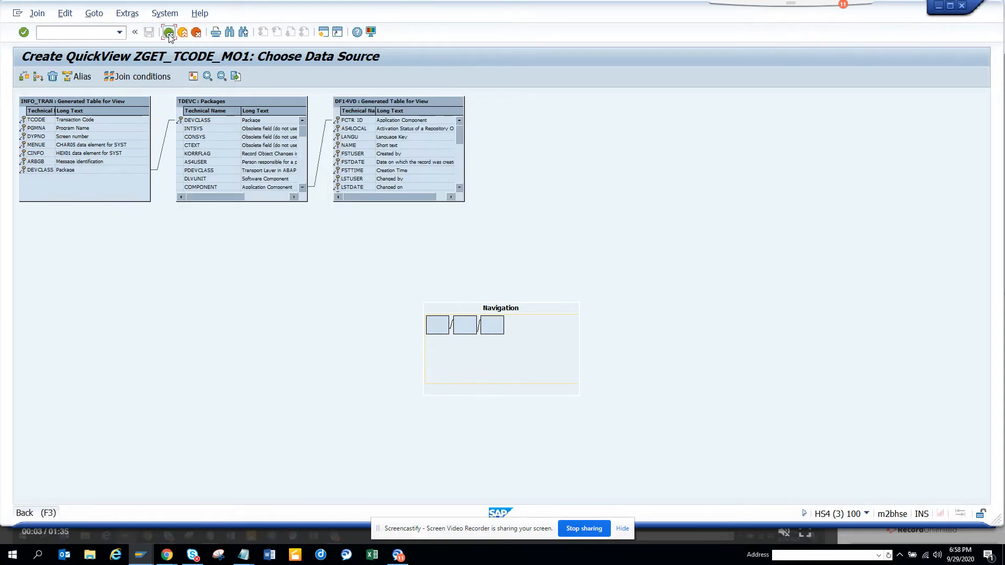
Return to List Fields and move INFO_TRAN-TCODE and TDEVC-DEVCLASS into the output list.
left_click(169, 33)
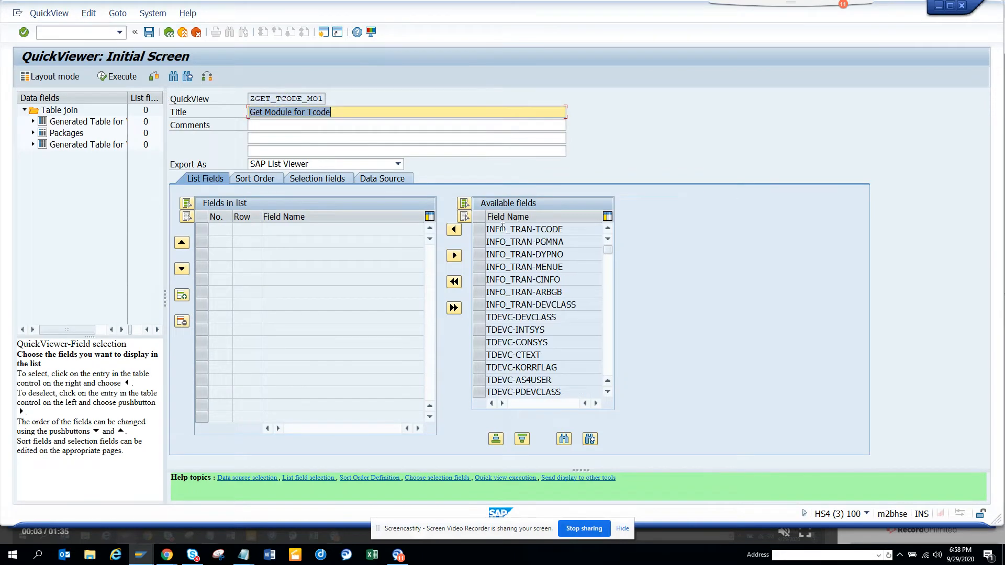
left_click(525, 229)
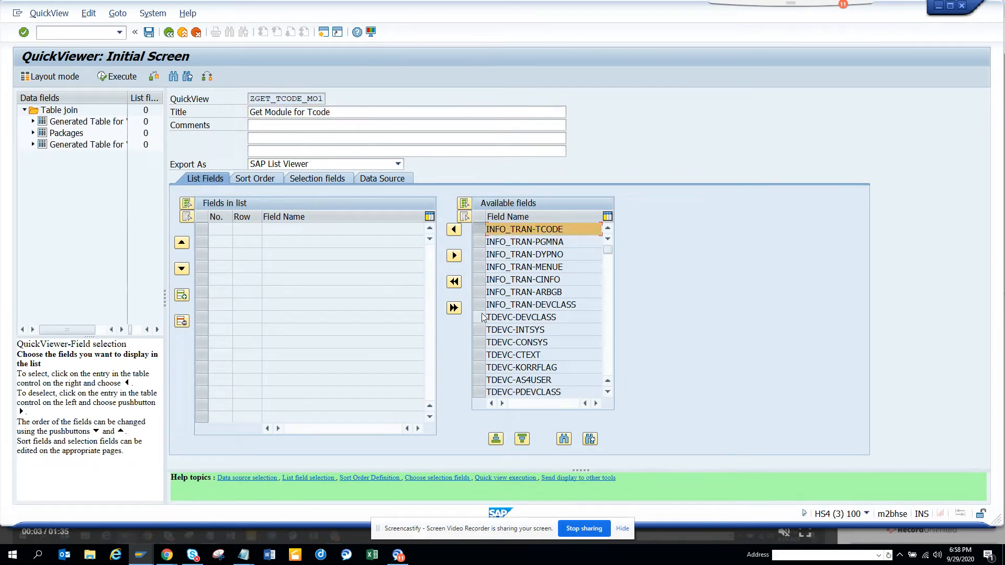
left_click(522, 316)
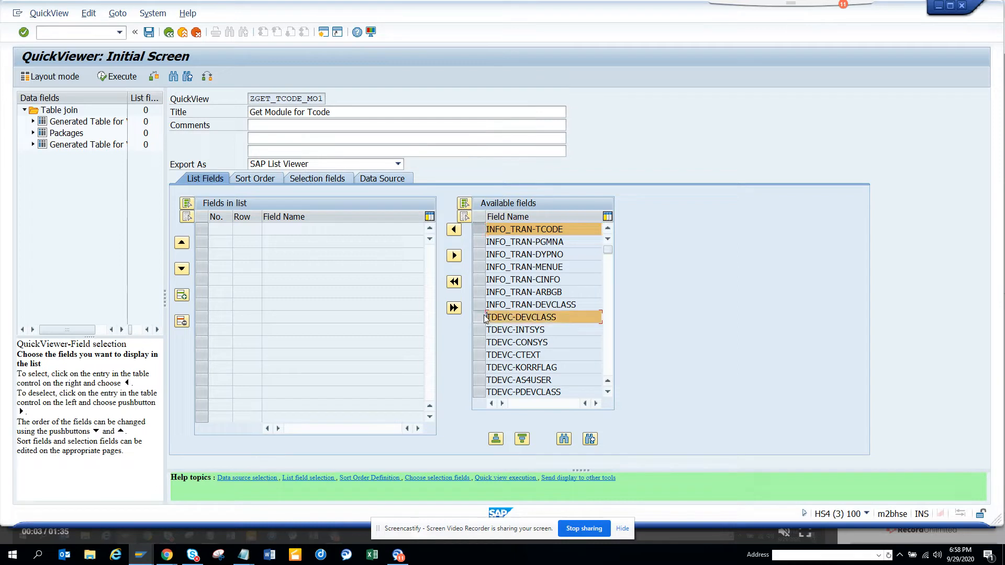
left_click(520, 316)
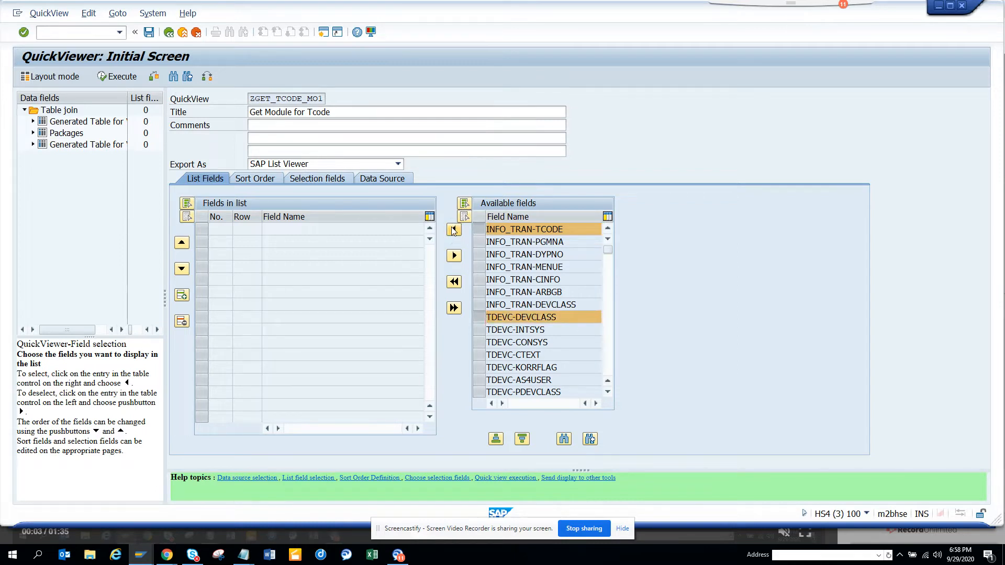
left_click(453, 230)
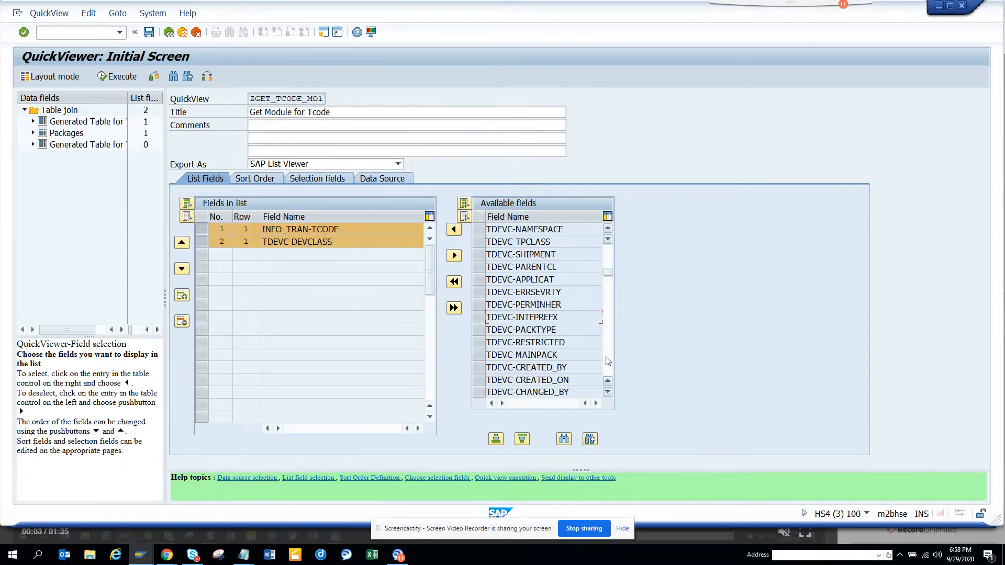
Move DF14VD-FCTR_ID, DF14VD-LANGU and DF14VD-NAME into the output list.
scroll("down", 3)
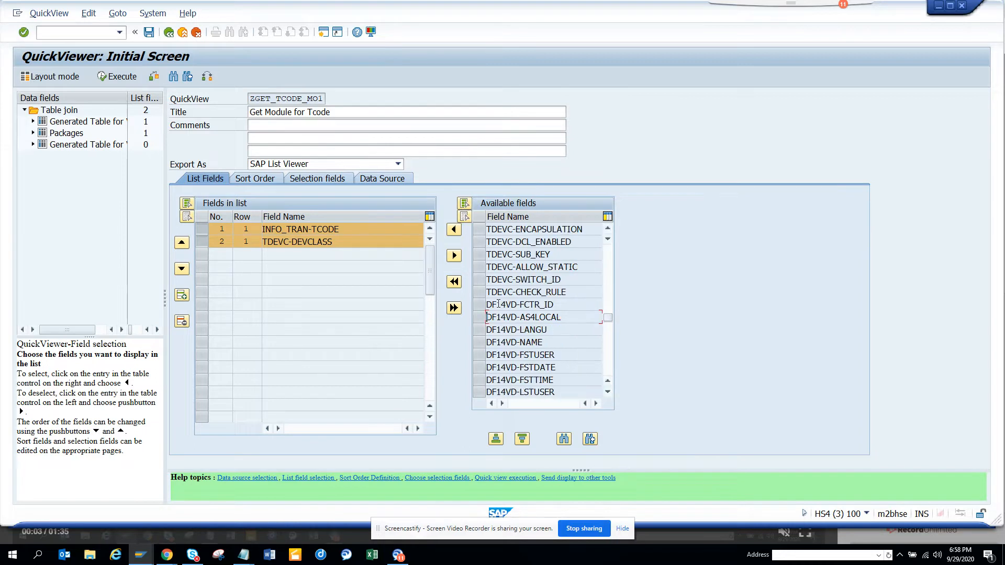
left_click(520, 305)
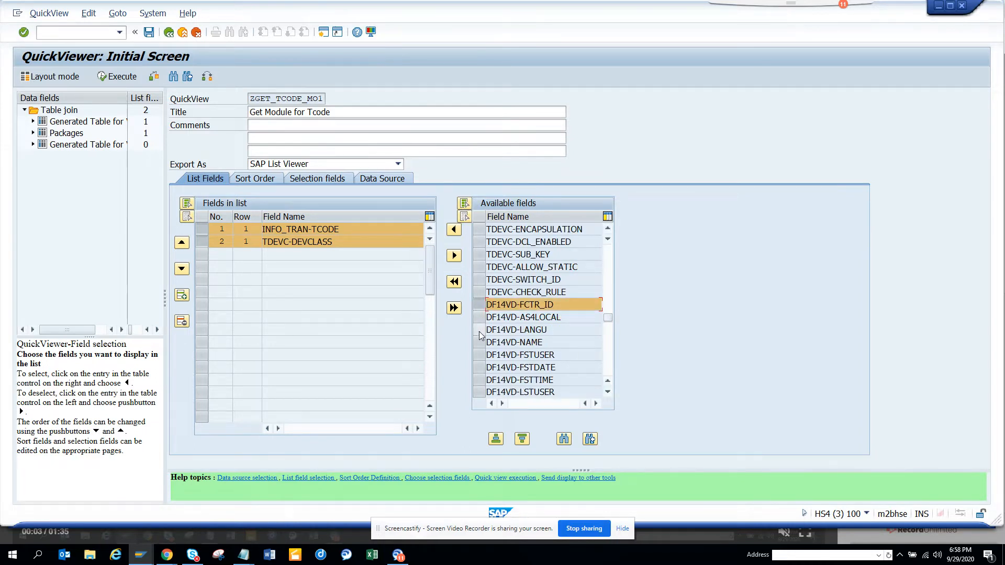
left_click(515, 329)
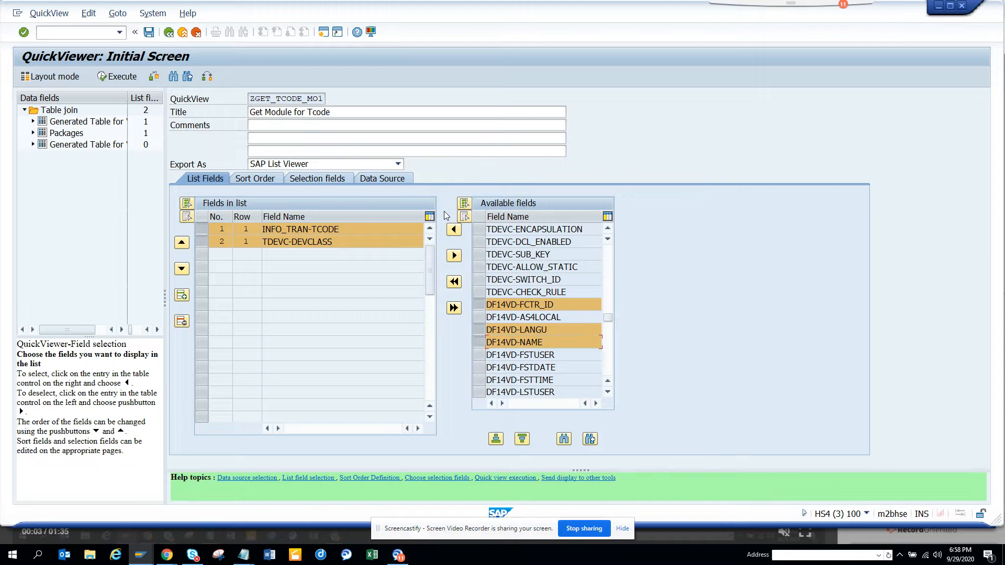
left_click(454, 229)
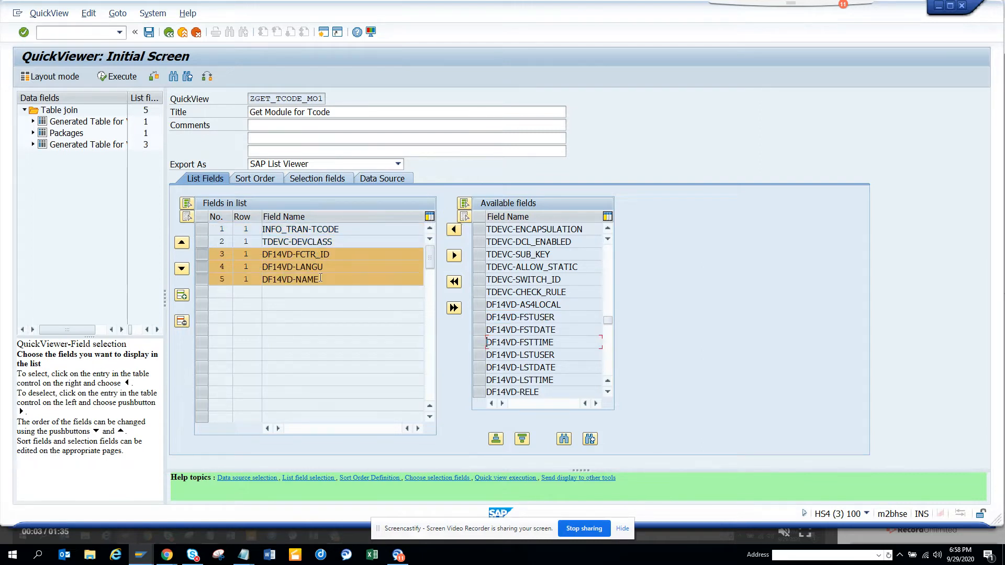
On Selection fields, make INFO_TRAN-TCODE a selection field.
left_click(316, 178)
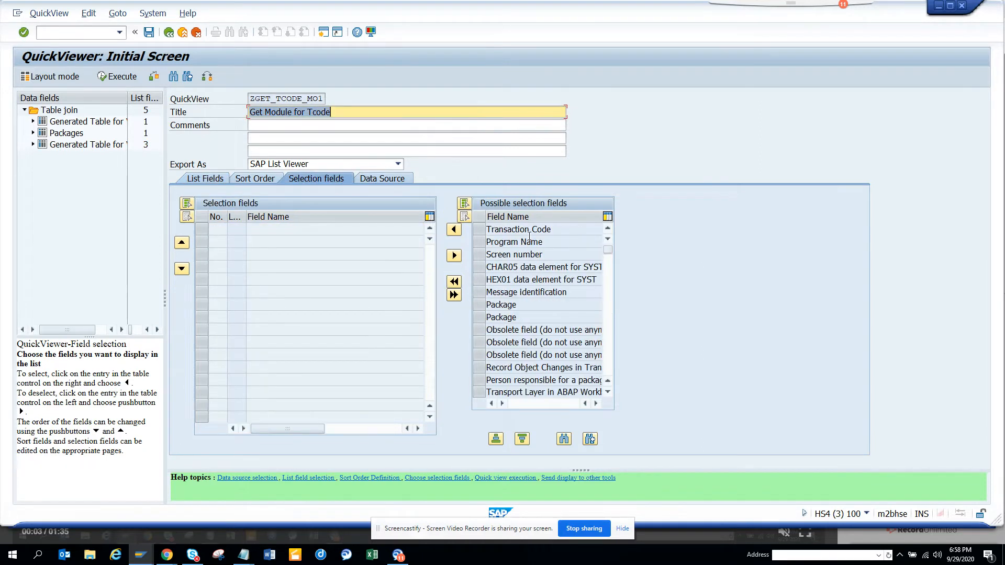
left_click(518, 229)
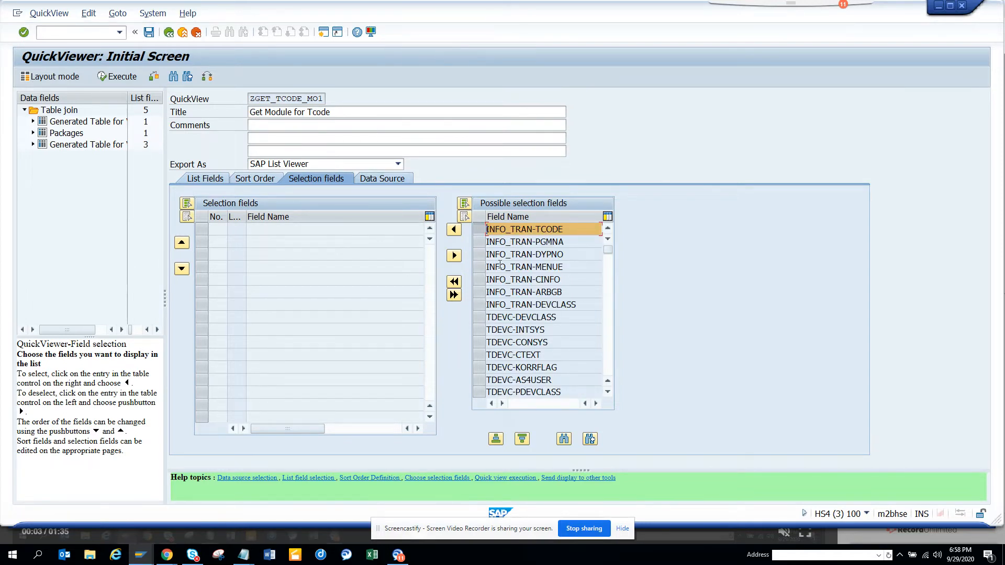
mouse_move(468, 249)
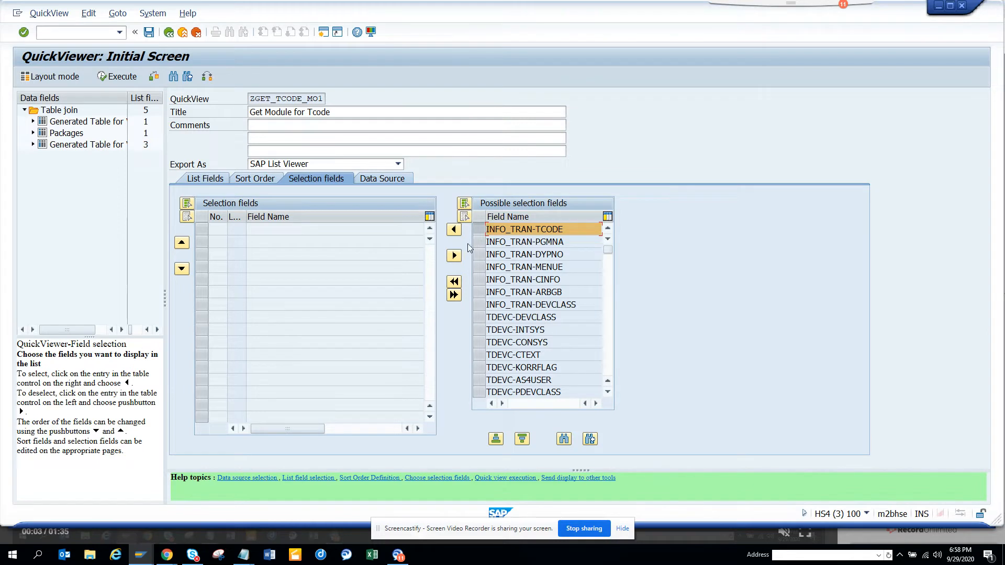
left_click(453, 229)
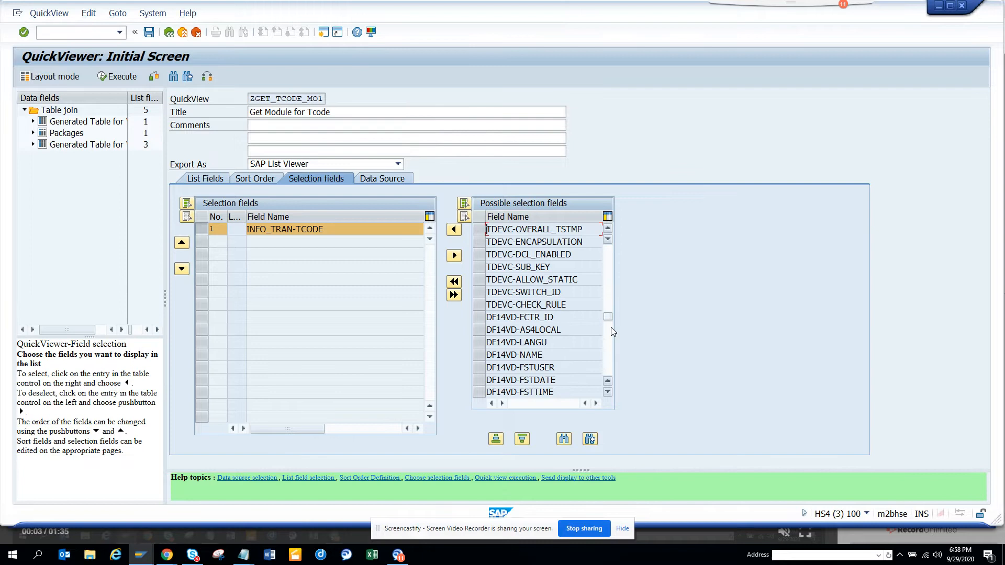
Add DF14VD-FCTR_ID, DF14VD-LANGU and DF14VD-NAME as selection fields.
left_click(521, 317)
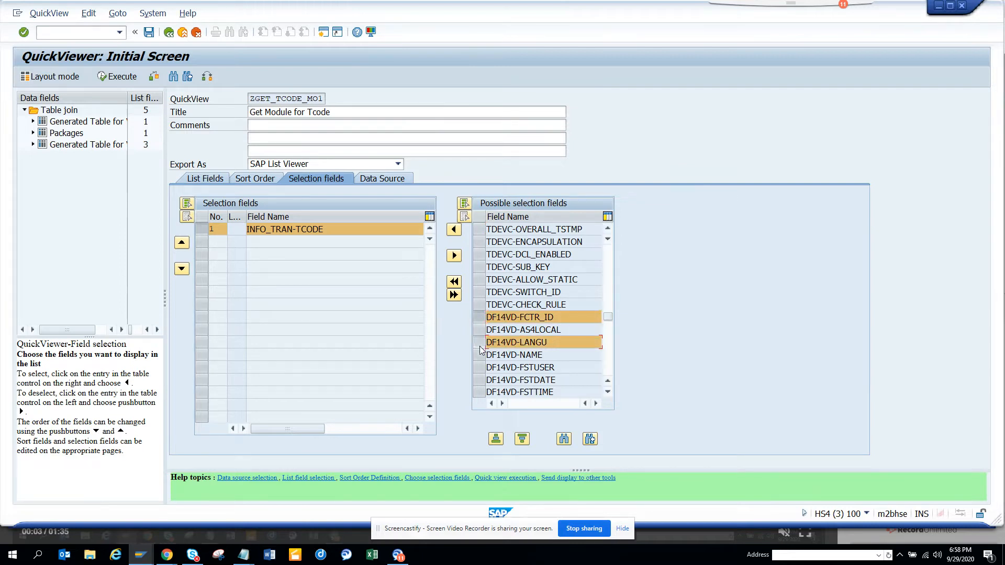
left_click(514, 355)
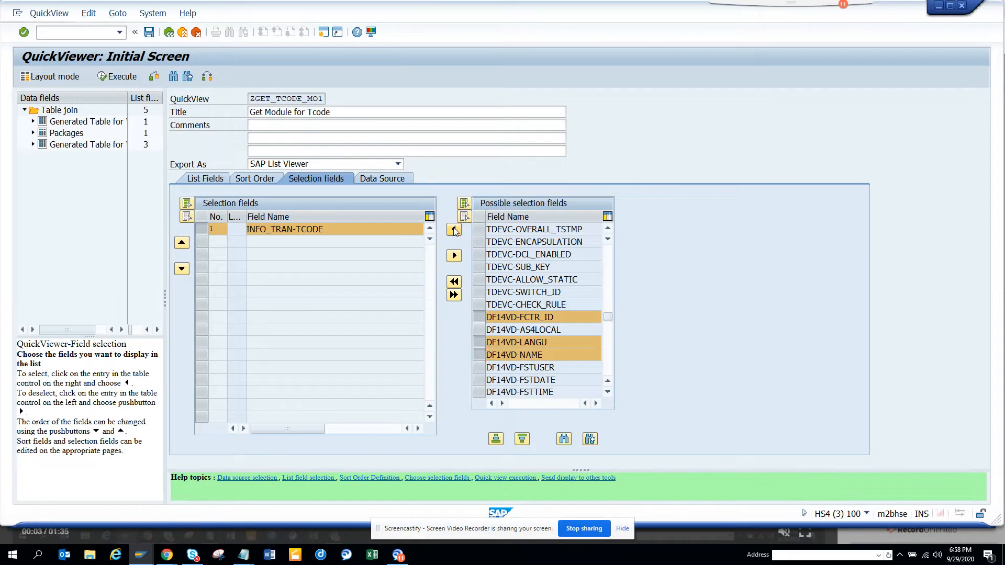
left_click(453, 230)
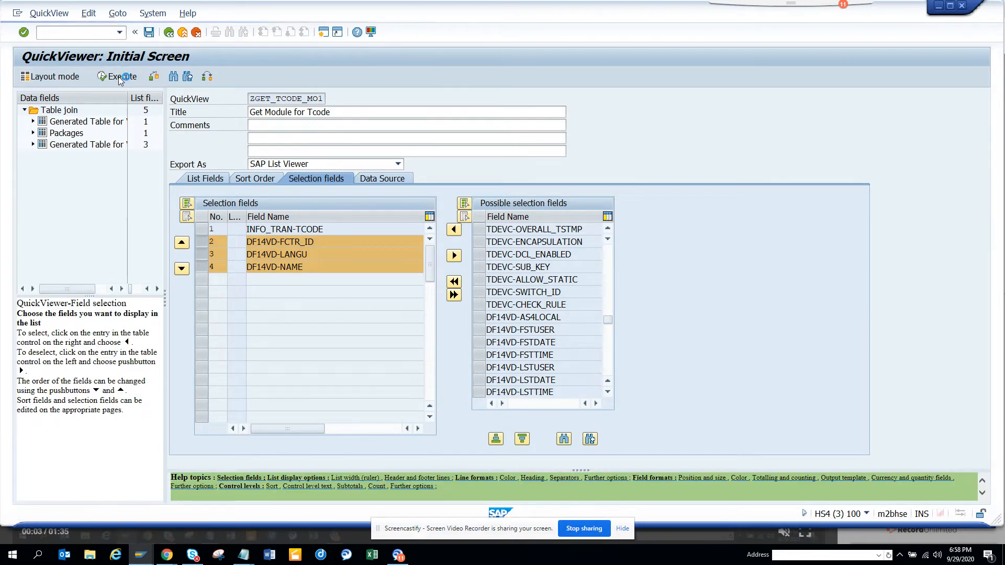
Execute the report for VA01, ME23N and FB03 and return to the selection screen.
left_click(117, 76)
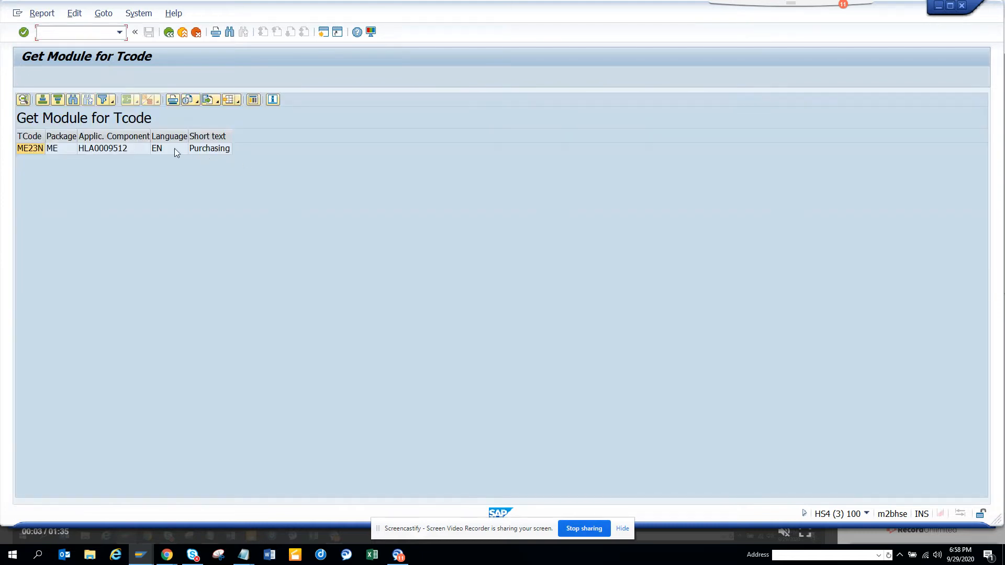
mouse_move(173, 13)
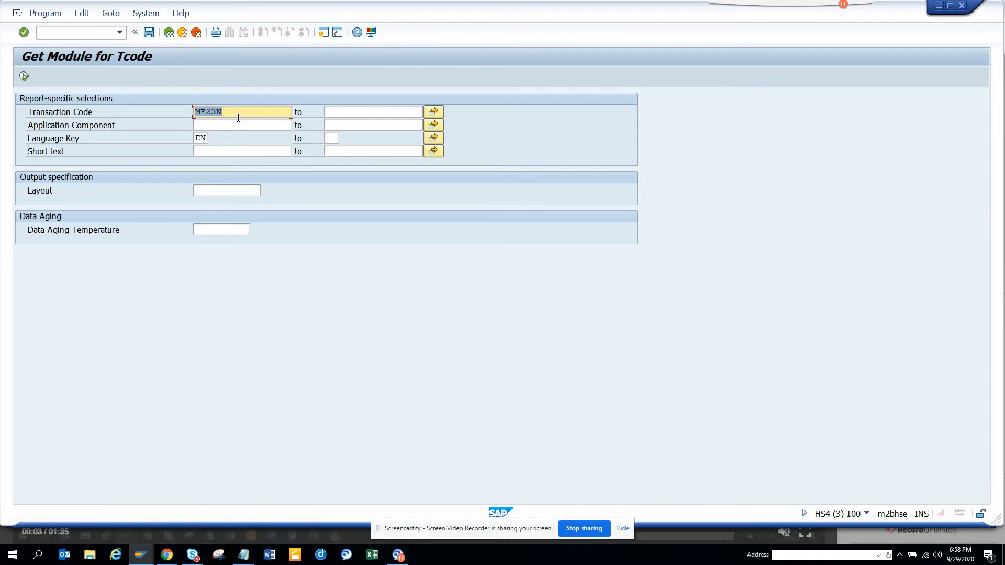
type("va01")
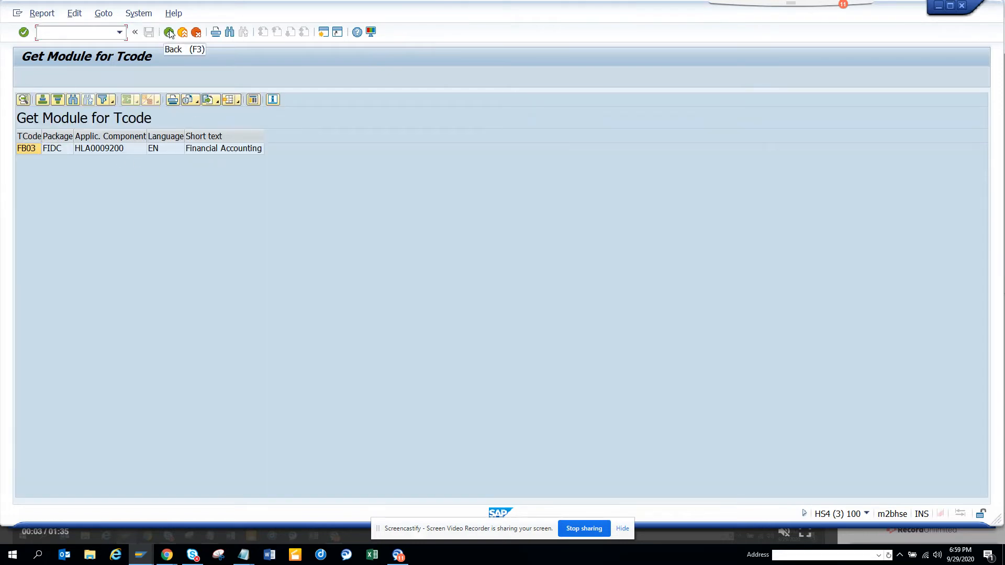
left_click(169, 33)
type("miro")
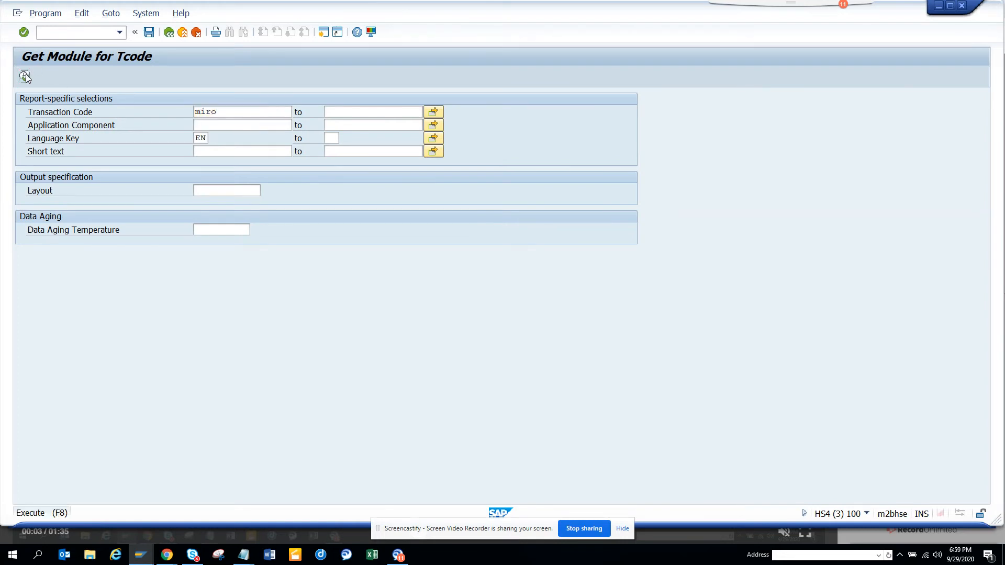
Run the report for MIRO, MIGO and IW33.
left_click(24, 76)
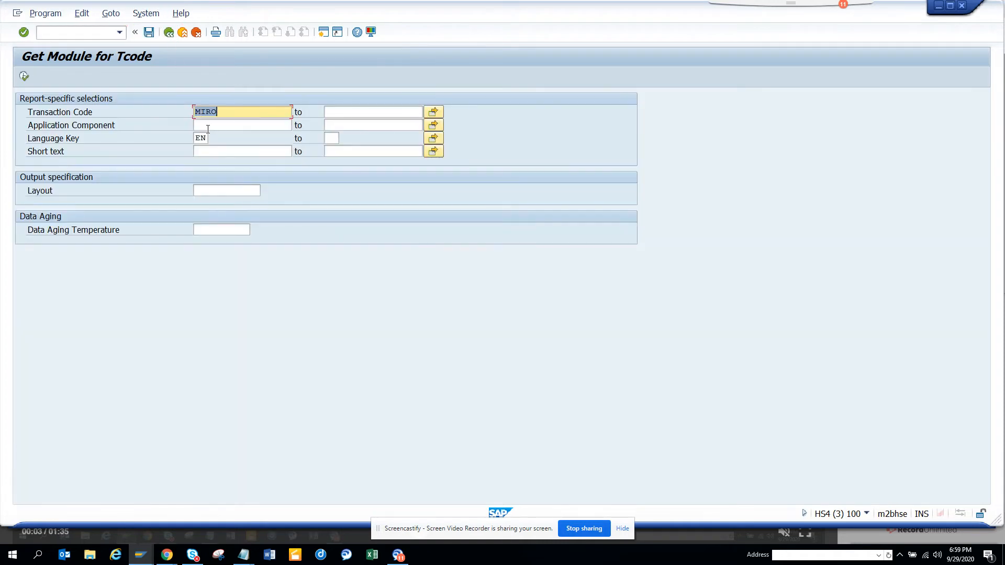
type("m")
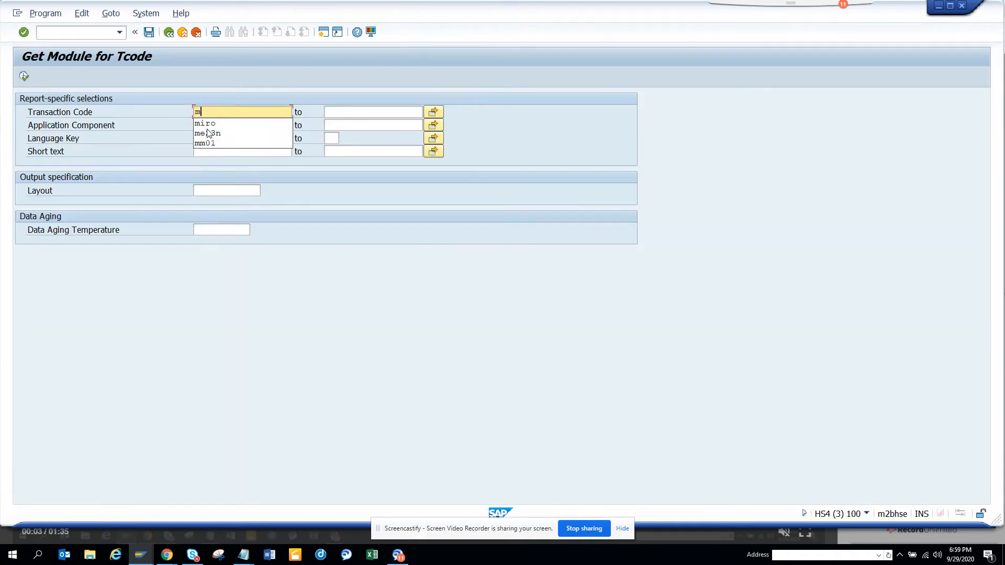
type("migo")
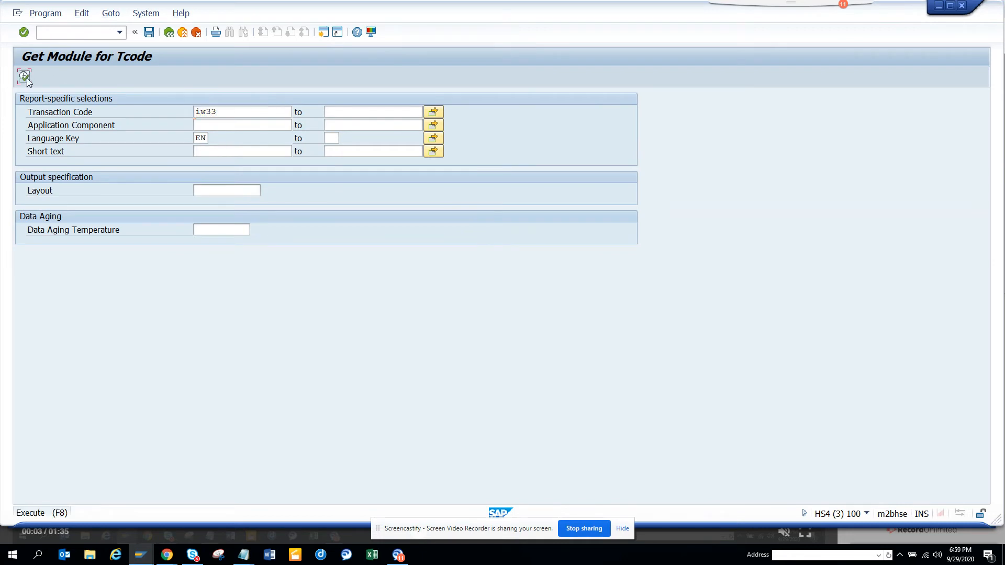
left_click(24, 76)
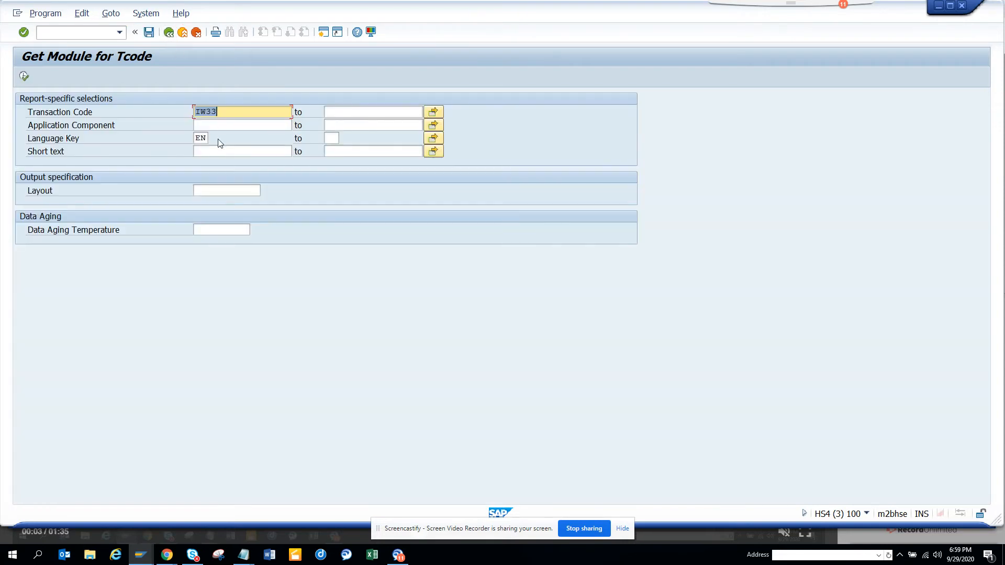
Run the report for CJ20N, return to the selection screen and enter BP.
type("cj20n")
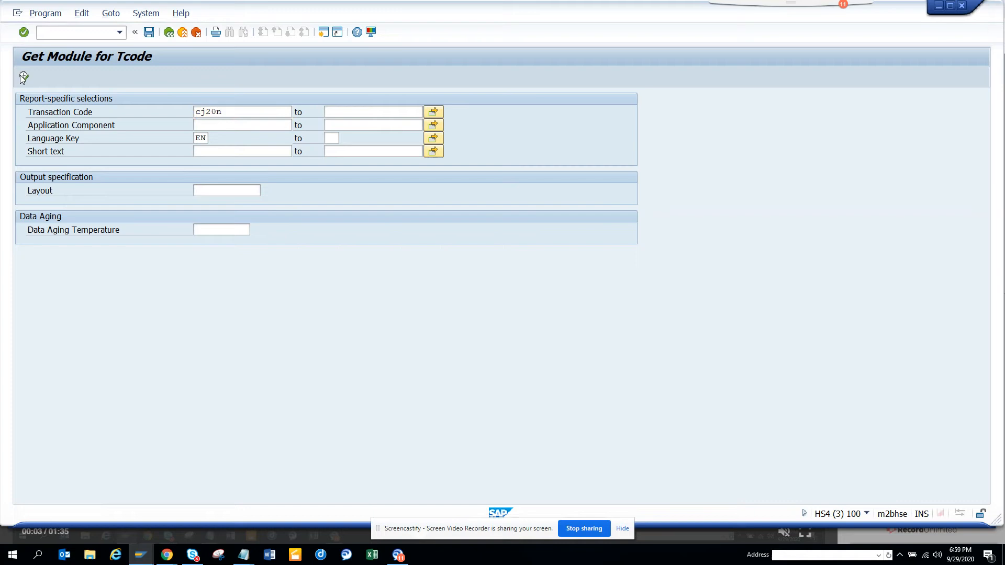
left_click(24, 32)
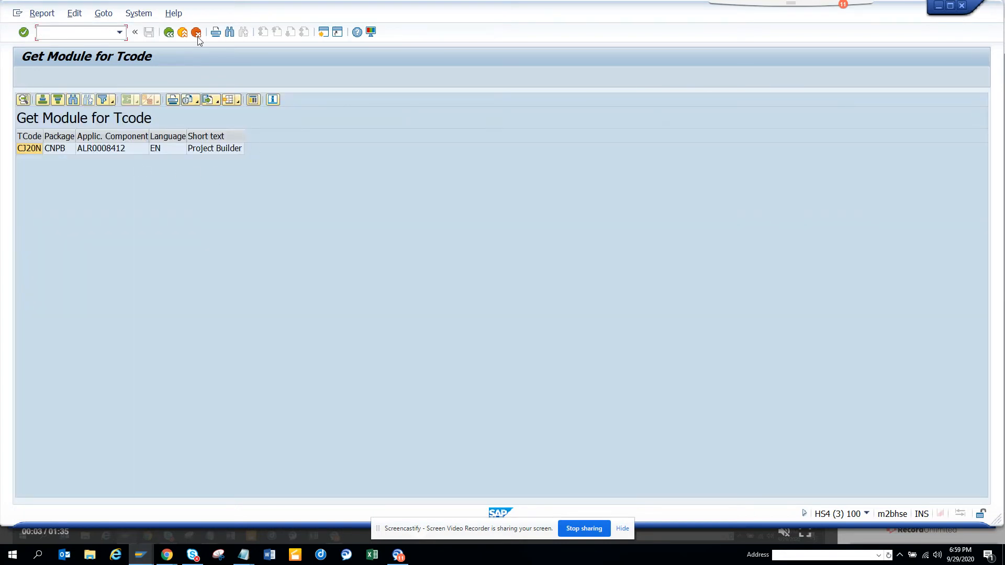
left_click(168, 32)
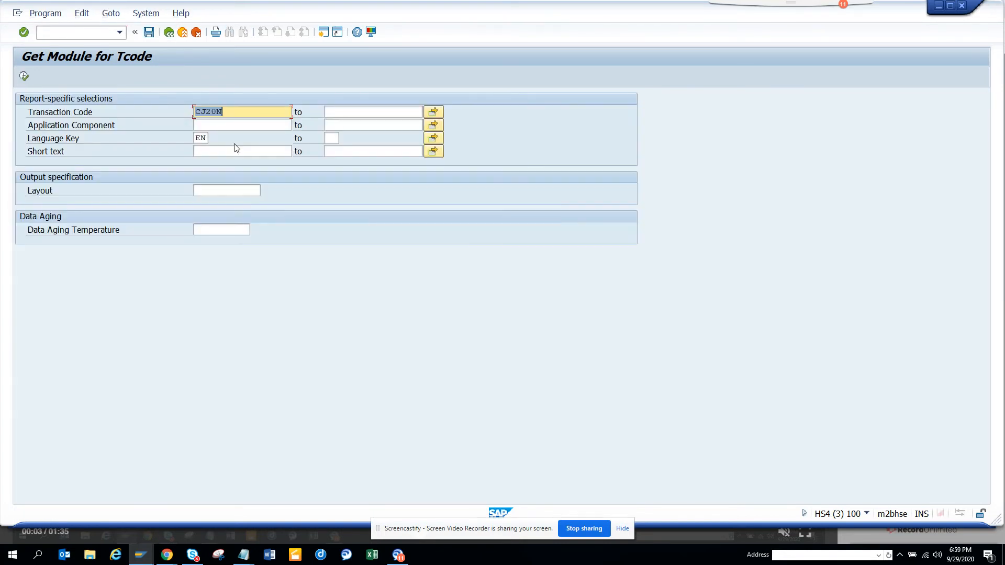
type("bp")
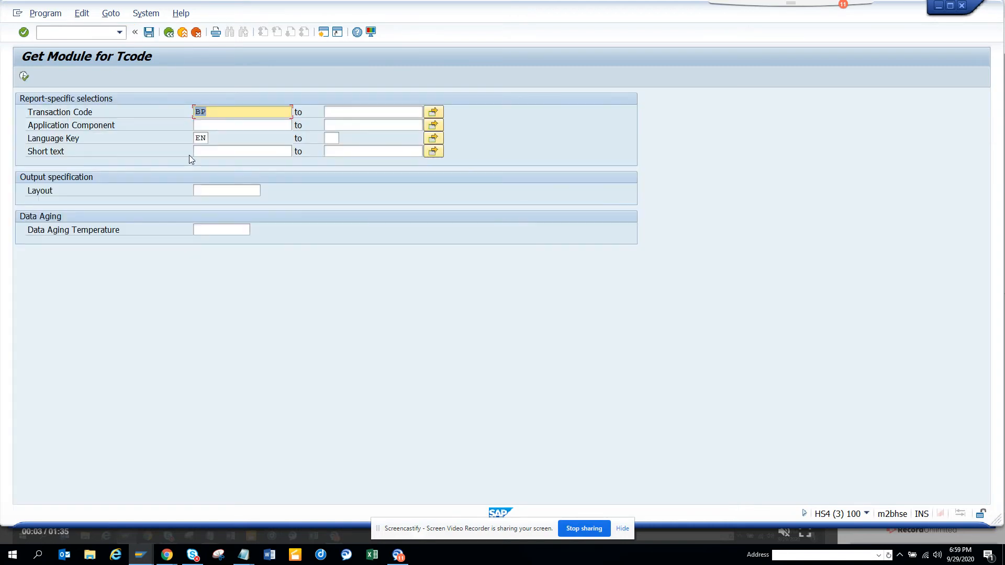
Run the report for XK03 and CS03.
type("xk03")
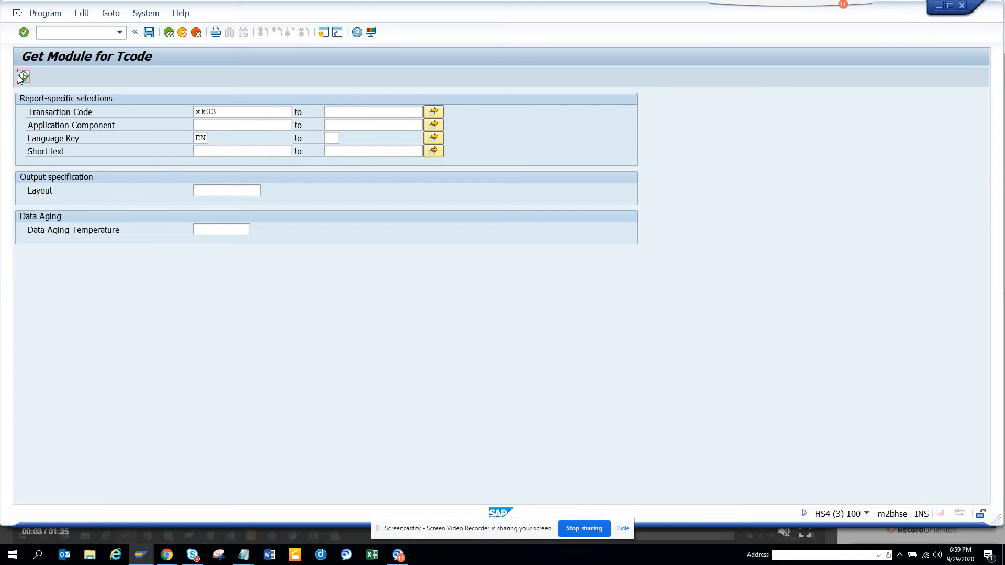
left_click(23, 76)
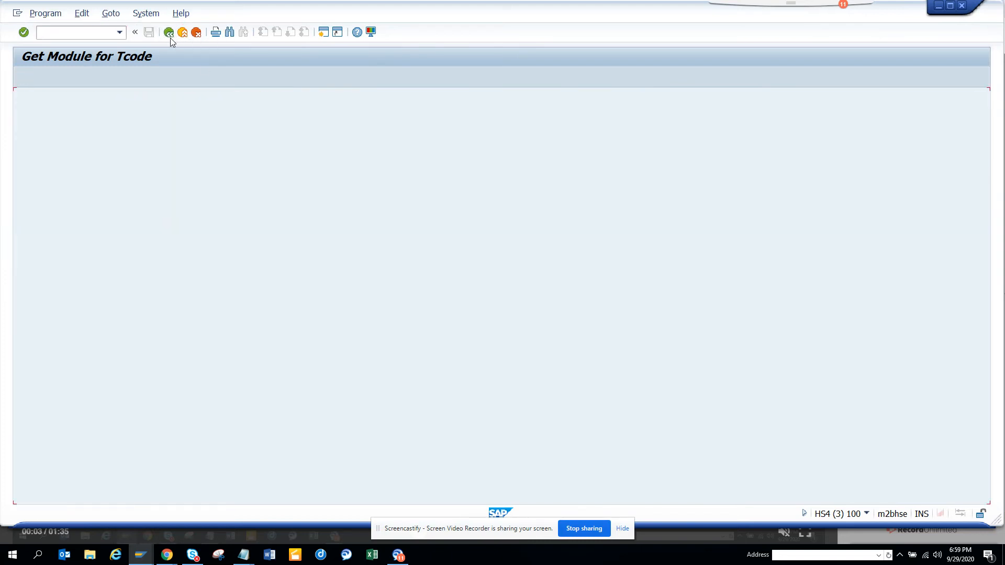
type("XK03")
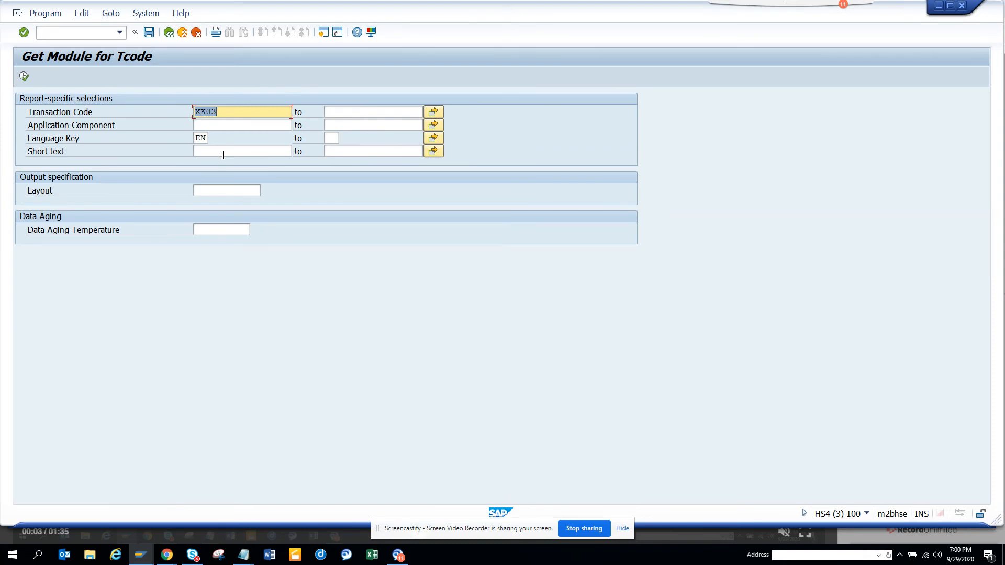
type("cs03")
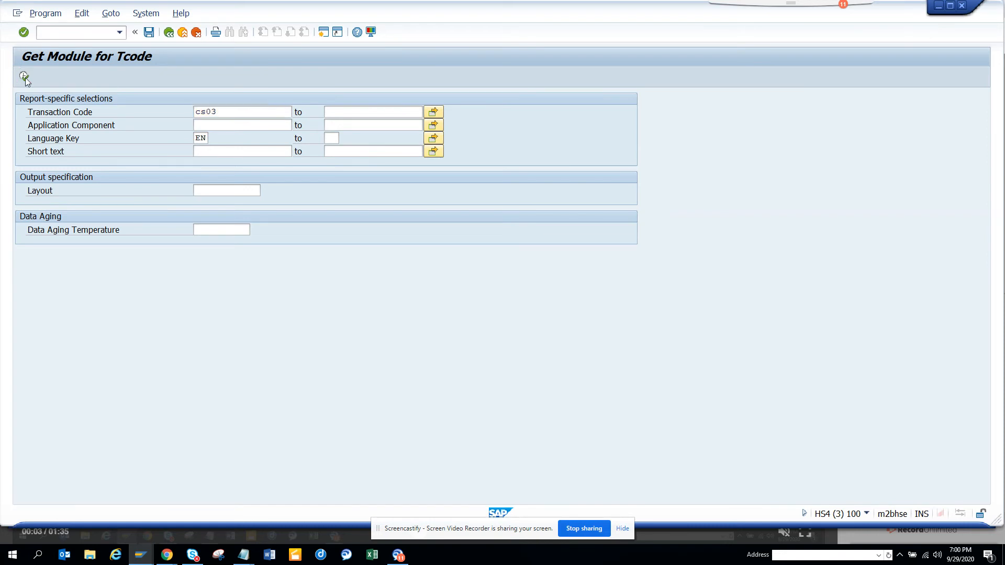
left_click(24, 78)
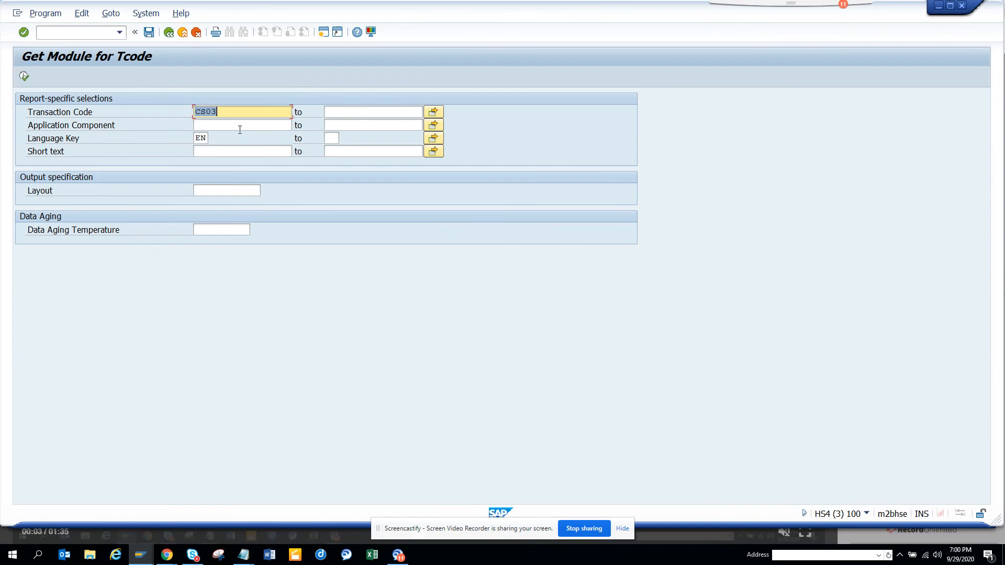
Run the report for KO03 and FBL1N, returning package FREP.
type("ko0")
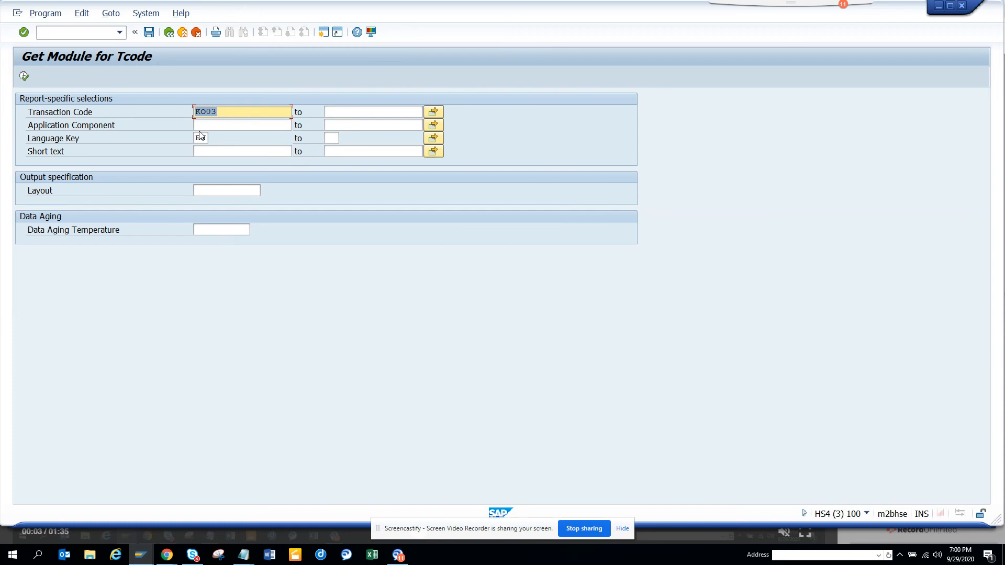
type("fb11")
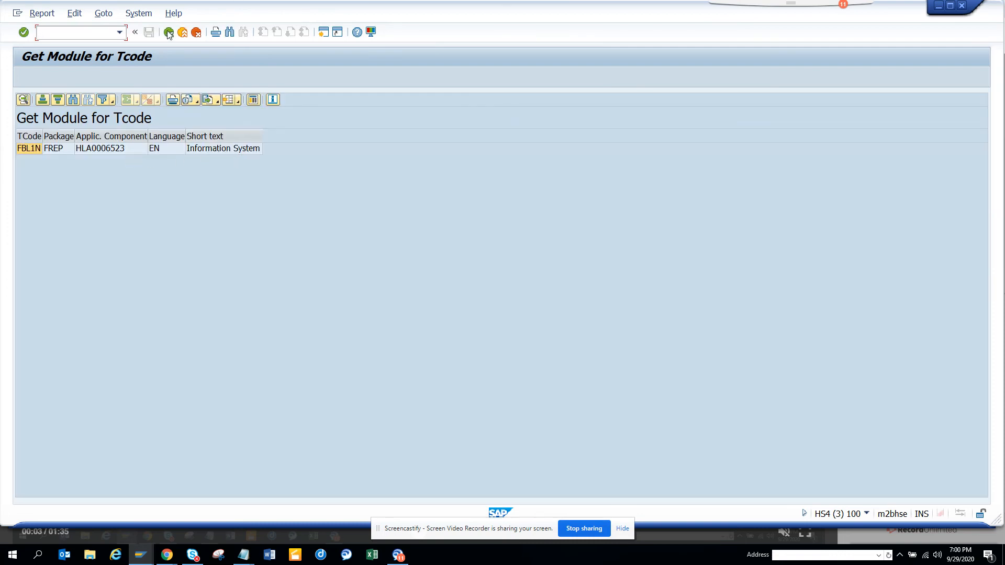
Run the report for FS10N and PA20, returning packages FBAS and PBAS.
left_click(182, 32)
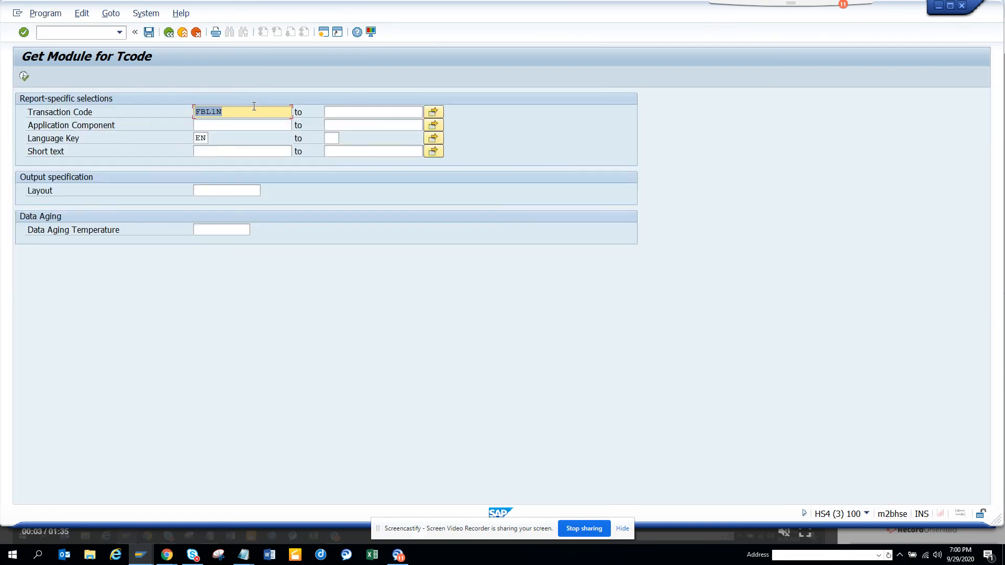
type("fs10n")
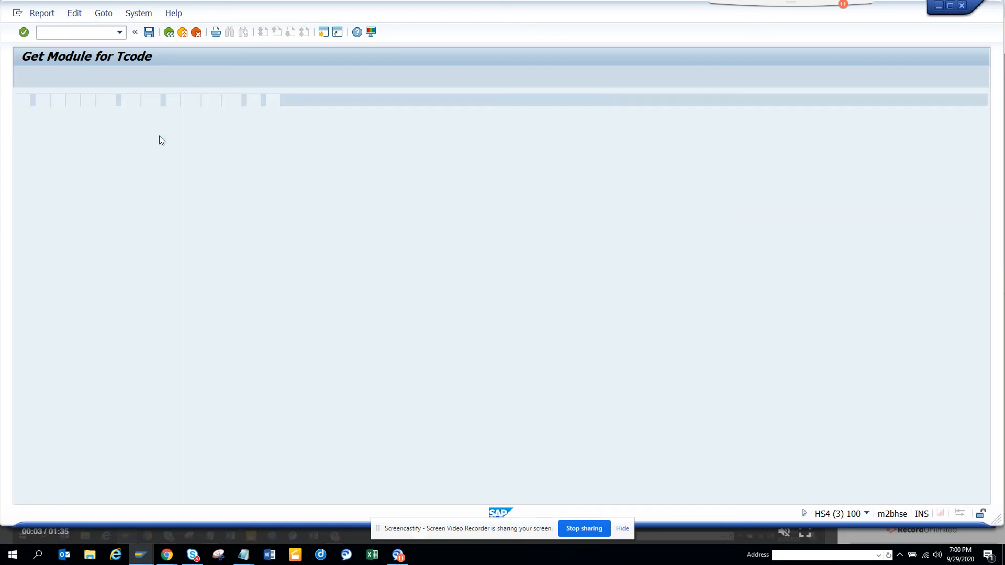
left_click(168, 32)
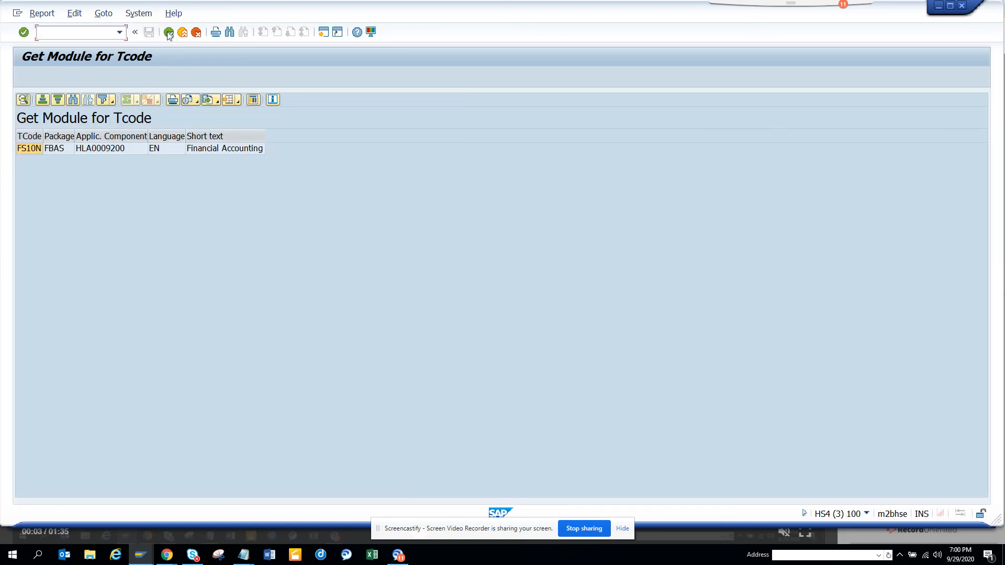
left_click(168, 32)
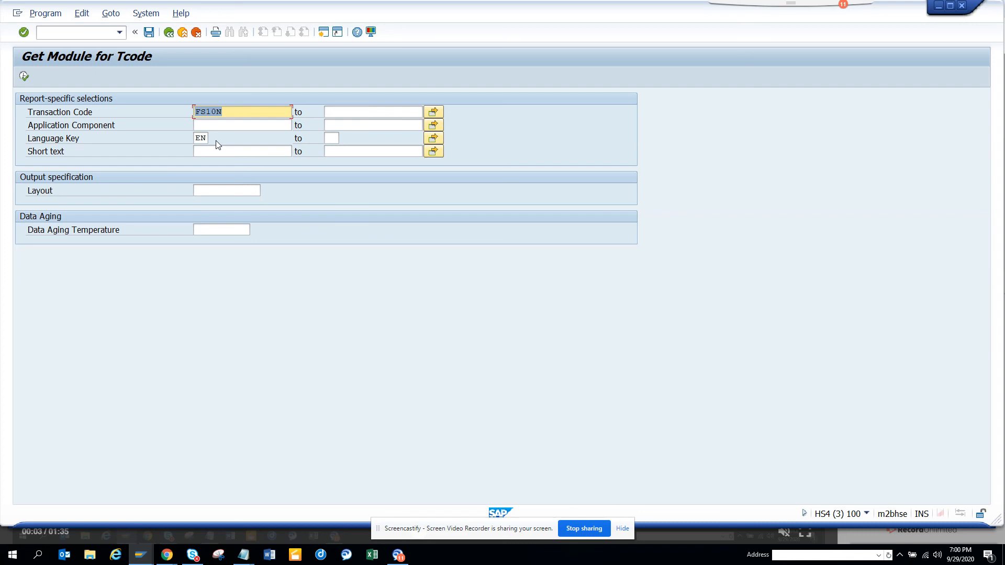
type("pa20")
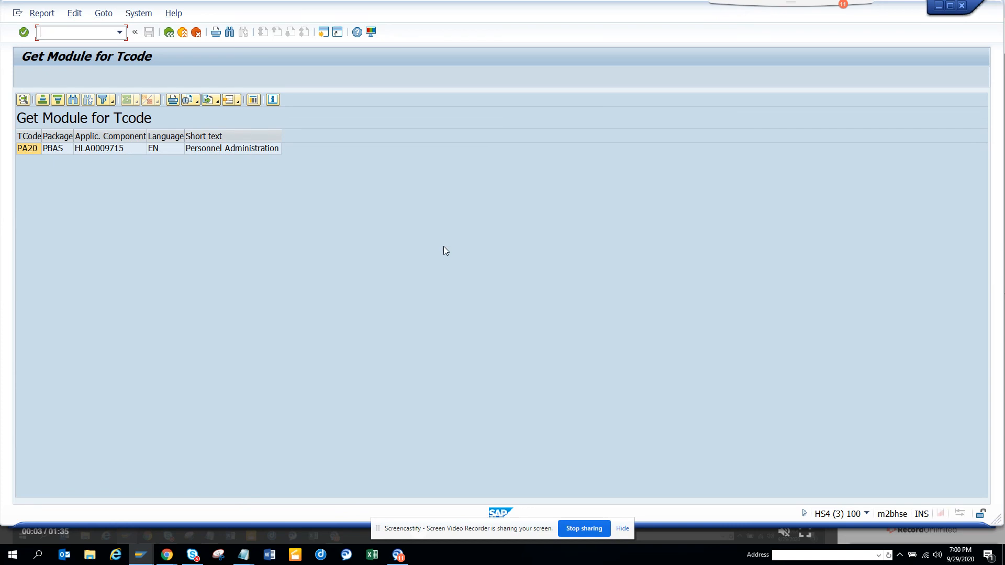
mouse_move(294, 193)
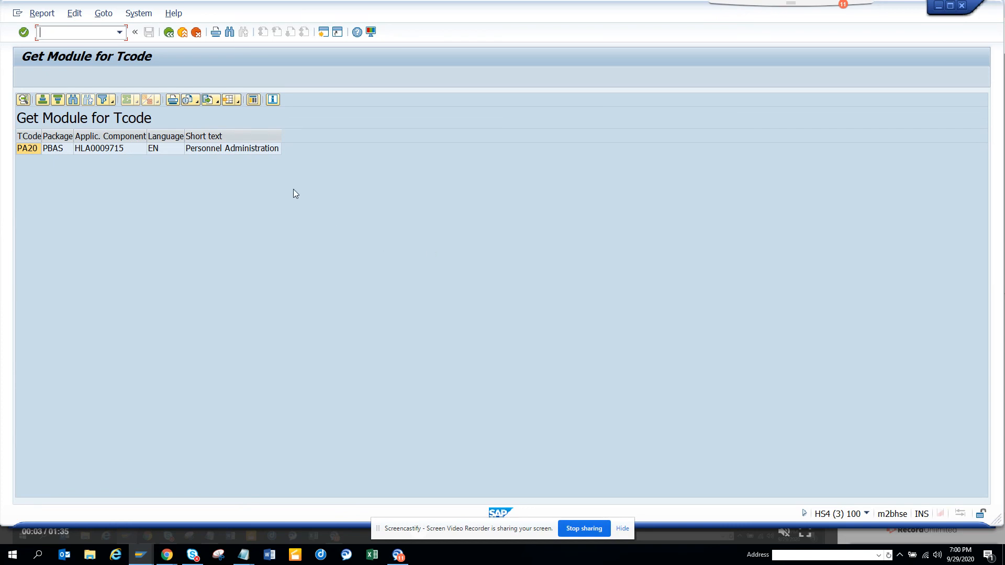
mouse_move(249, 167)
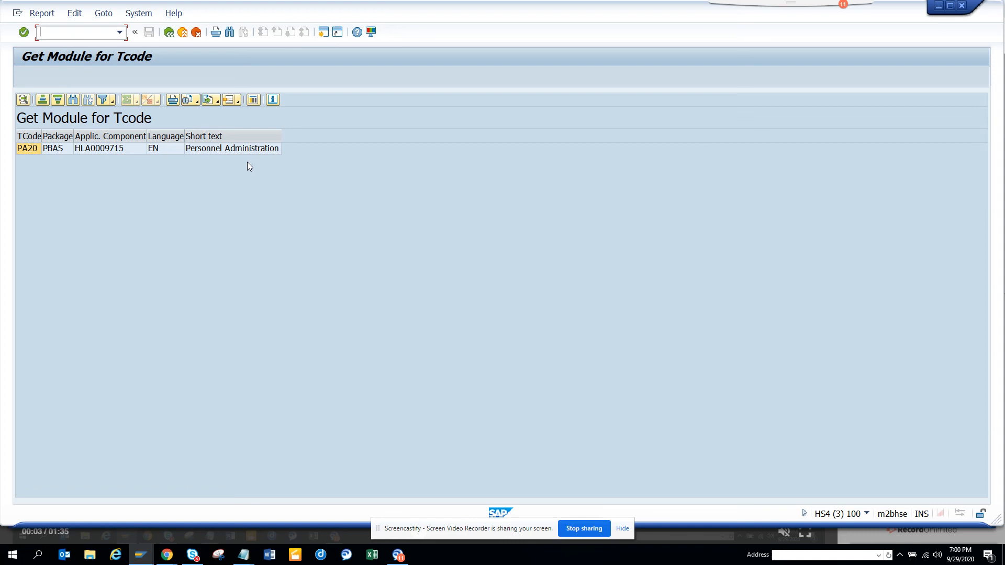
mouse_move(567, 514)
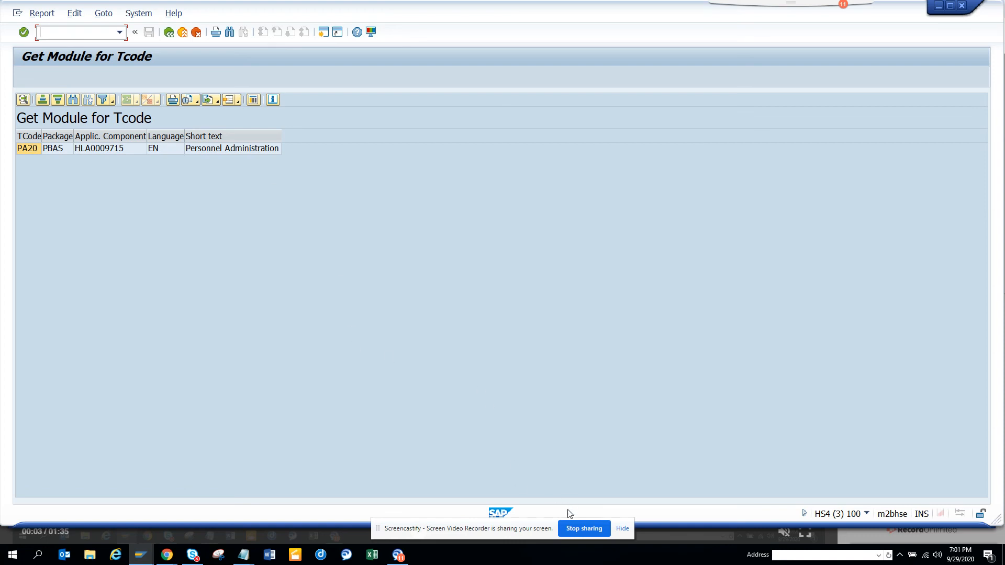